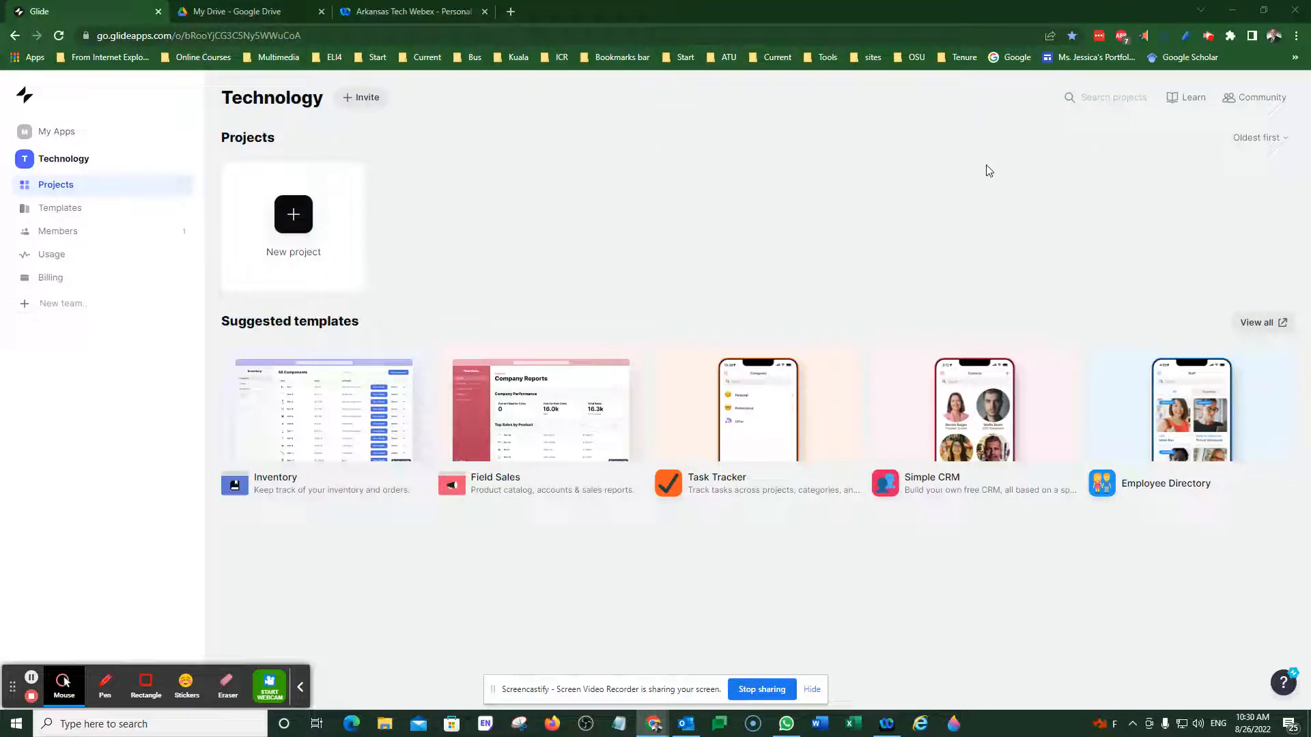
mouse_move(992, 183)
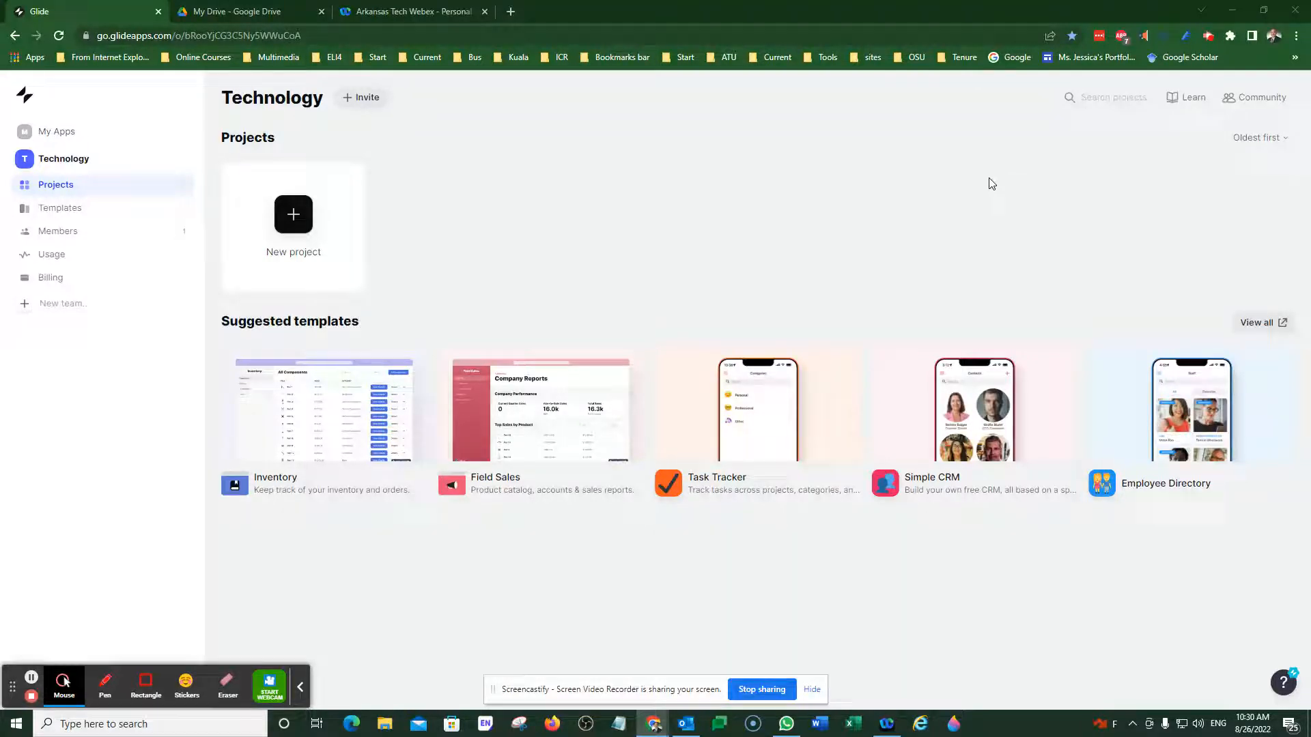
mouse_move(640, 207)
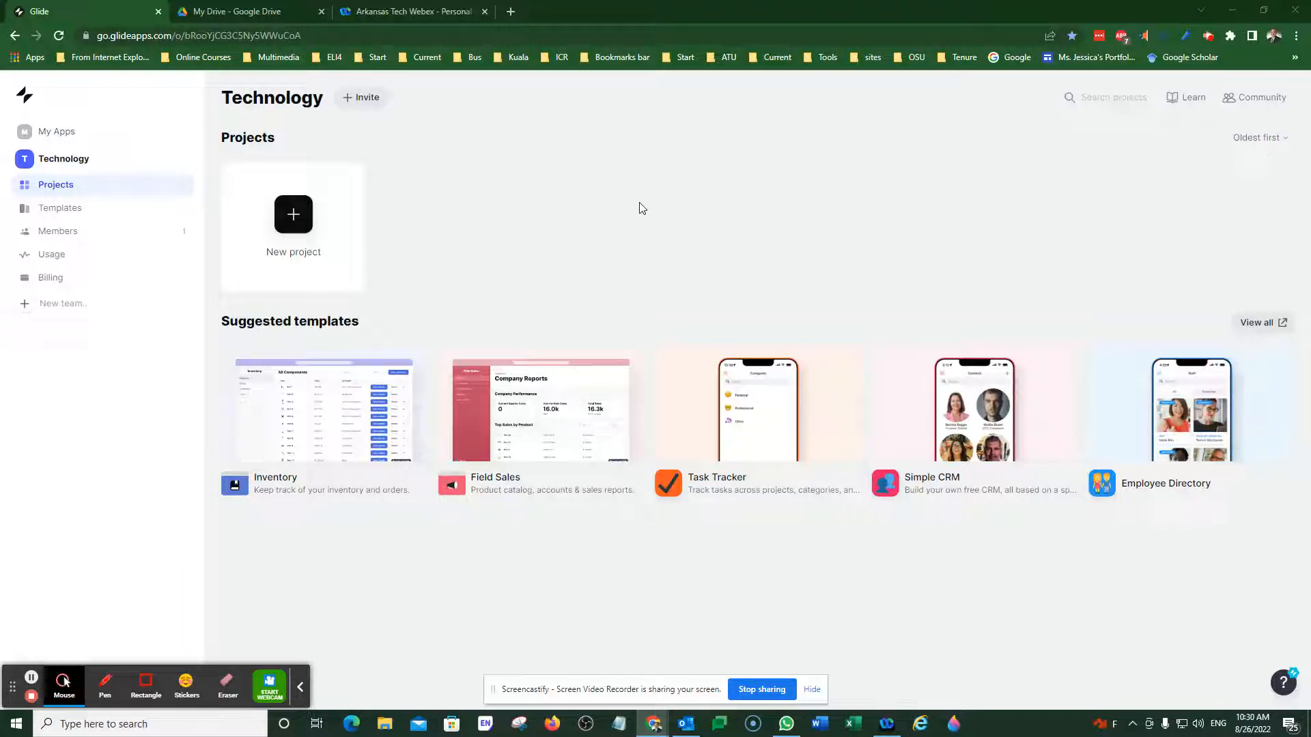
Start a new phone-type Glide app built from the 'Meet your Professor' Google Sheet.
left_click(293, 214)
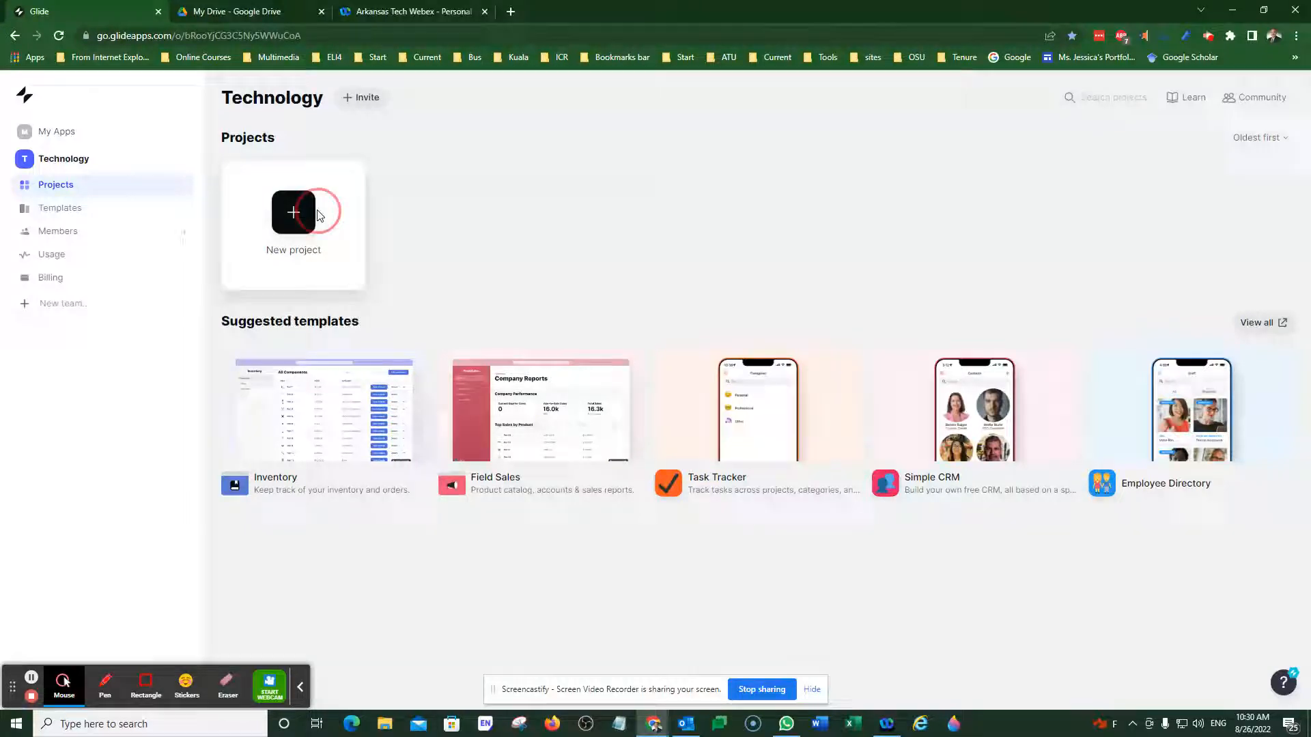
left_click(293, 221)
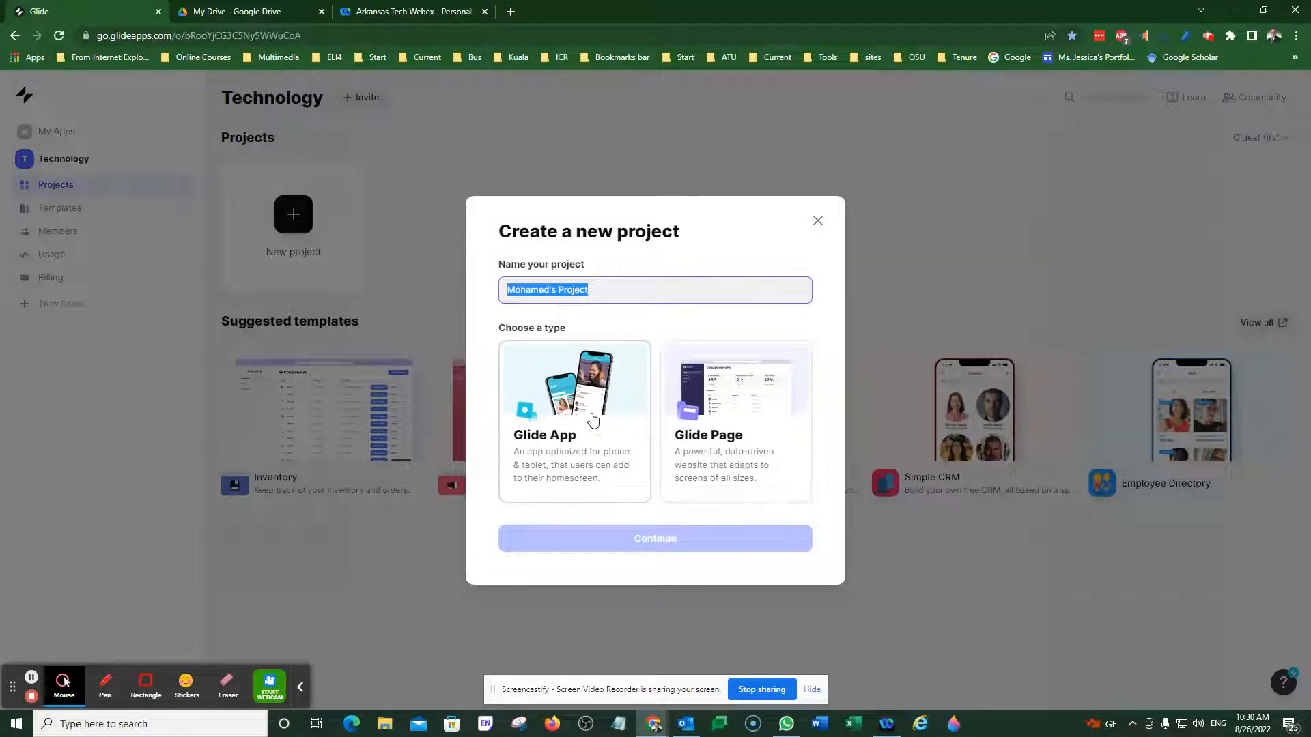
left_click(655, 539)
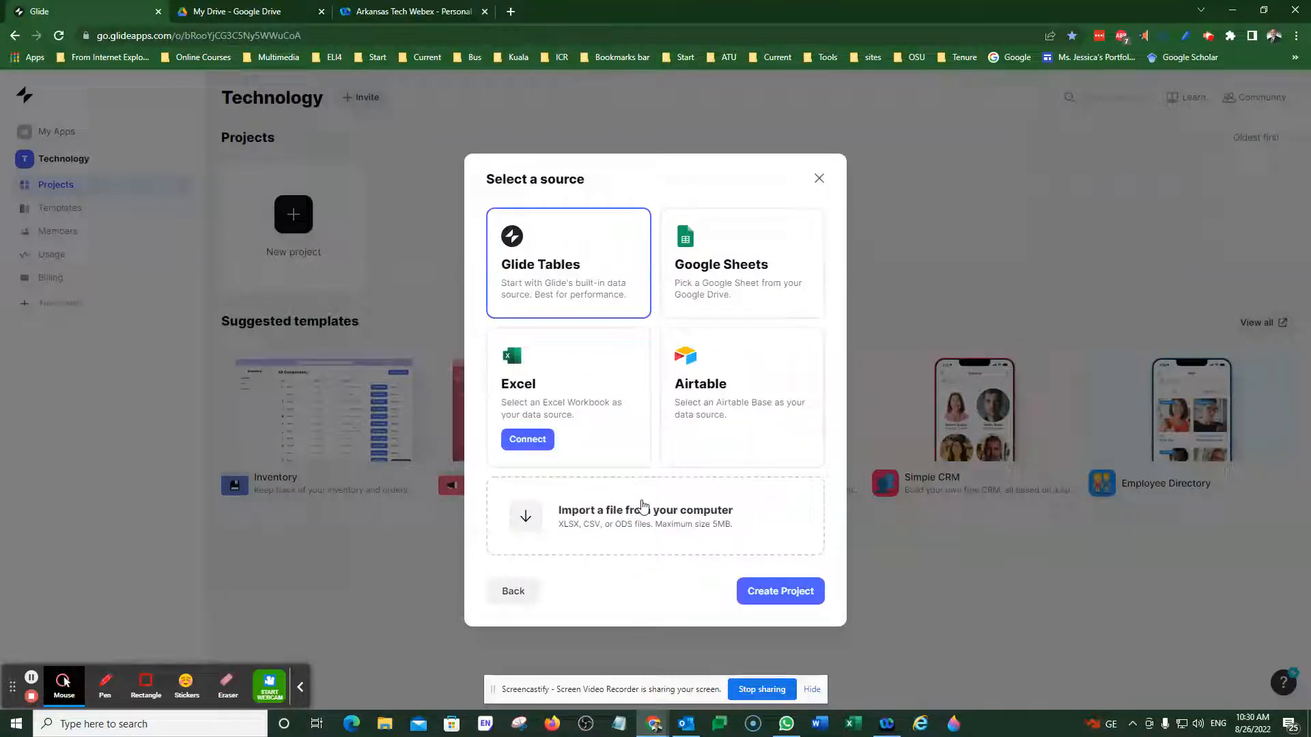
left_click(741, 264)
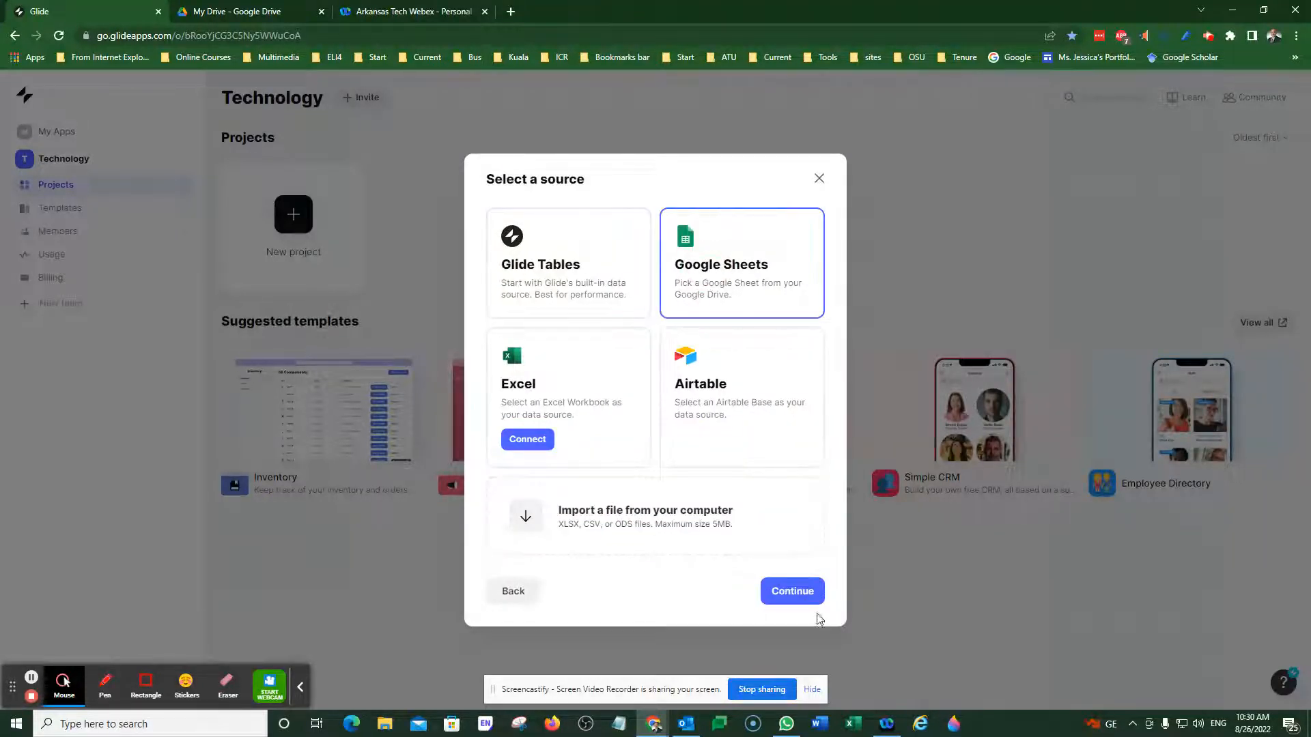
left_click(791, 591)
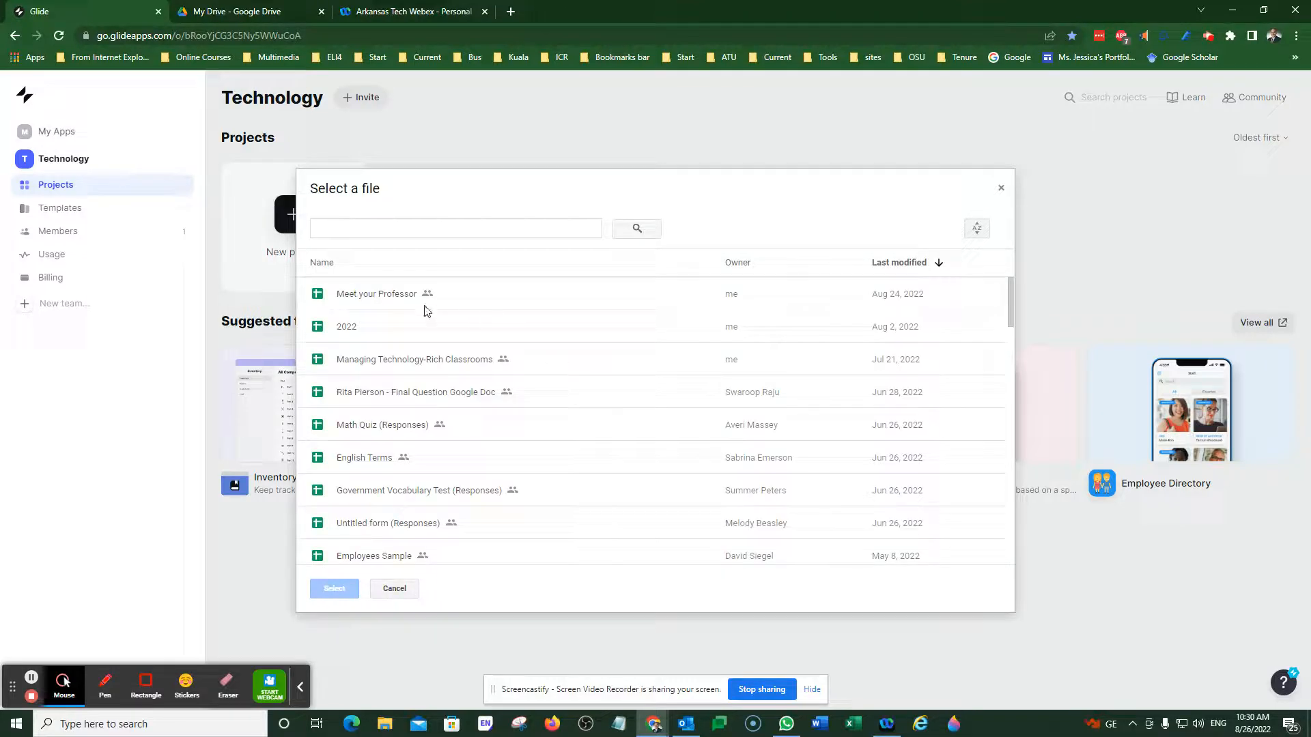
mouse_move(397, 305)
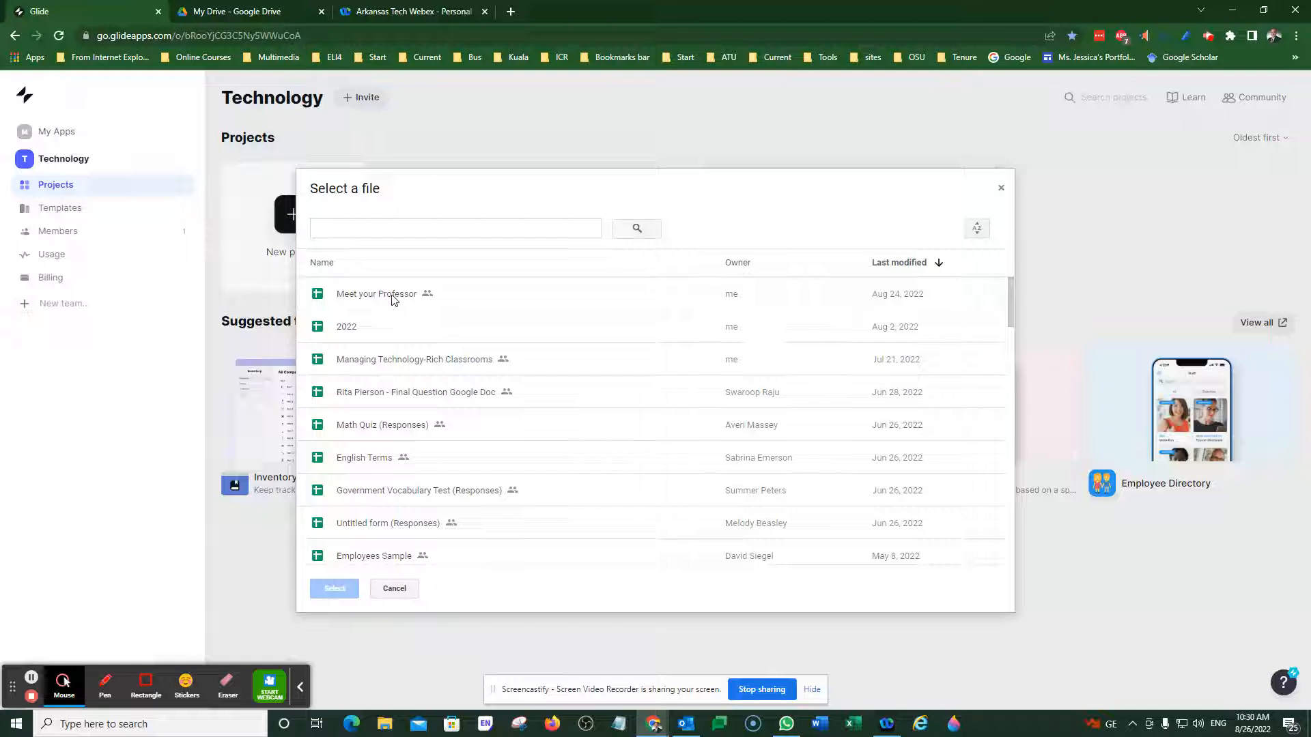
left_click(377, 294)
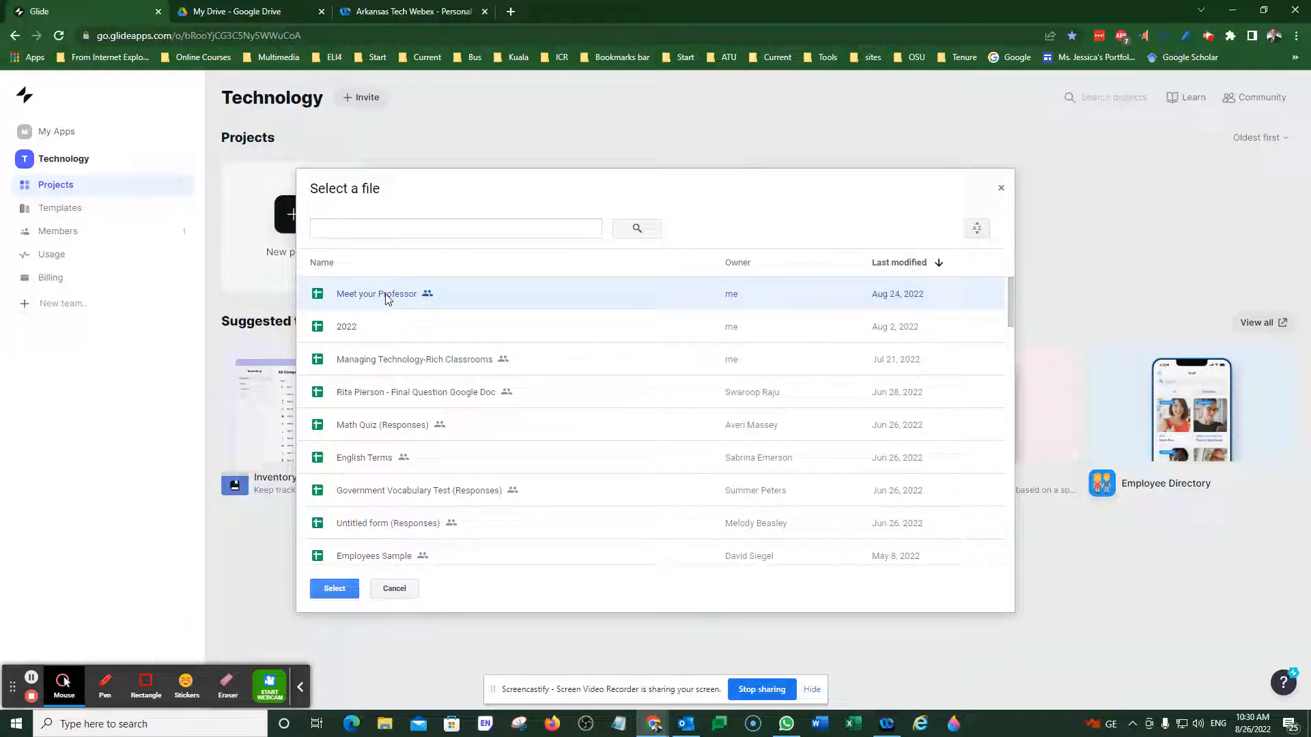
mouse_move(338, 551)
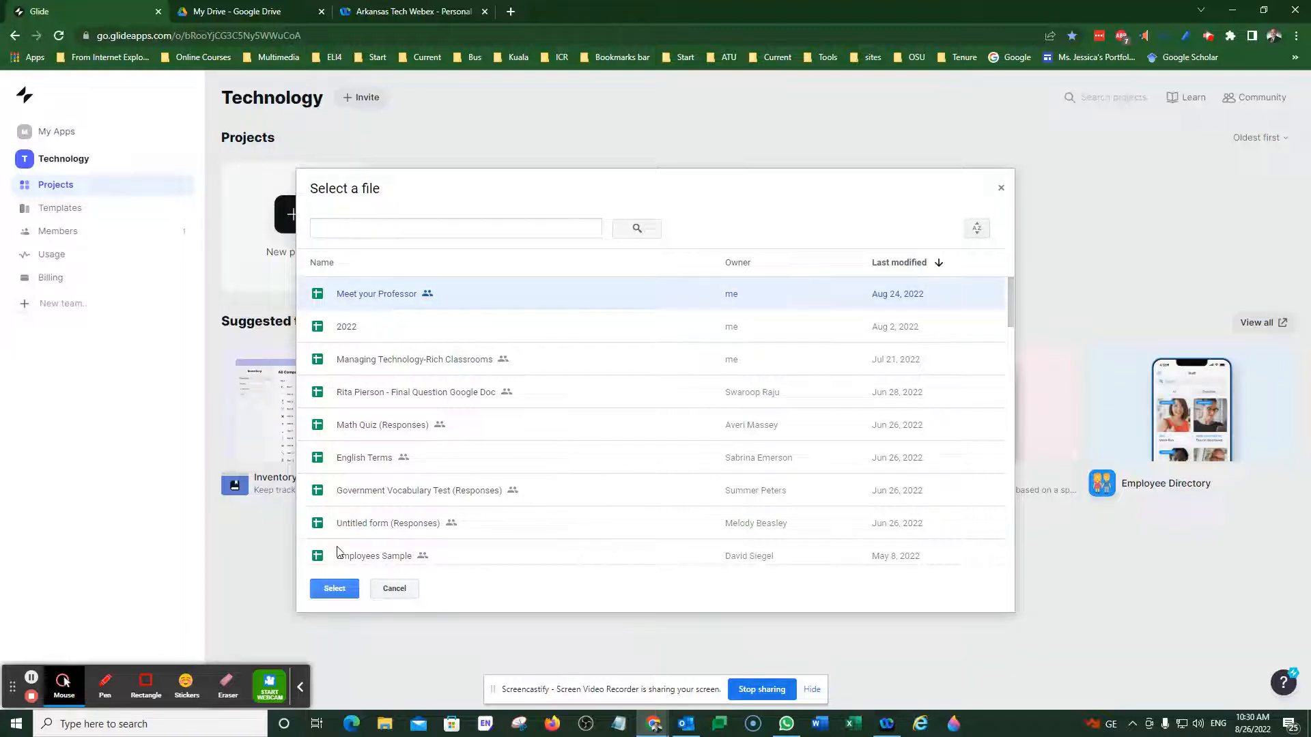
left_click(394, 588)
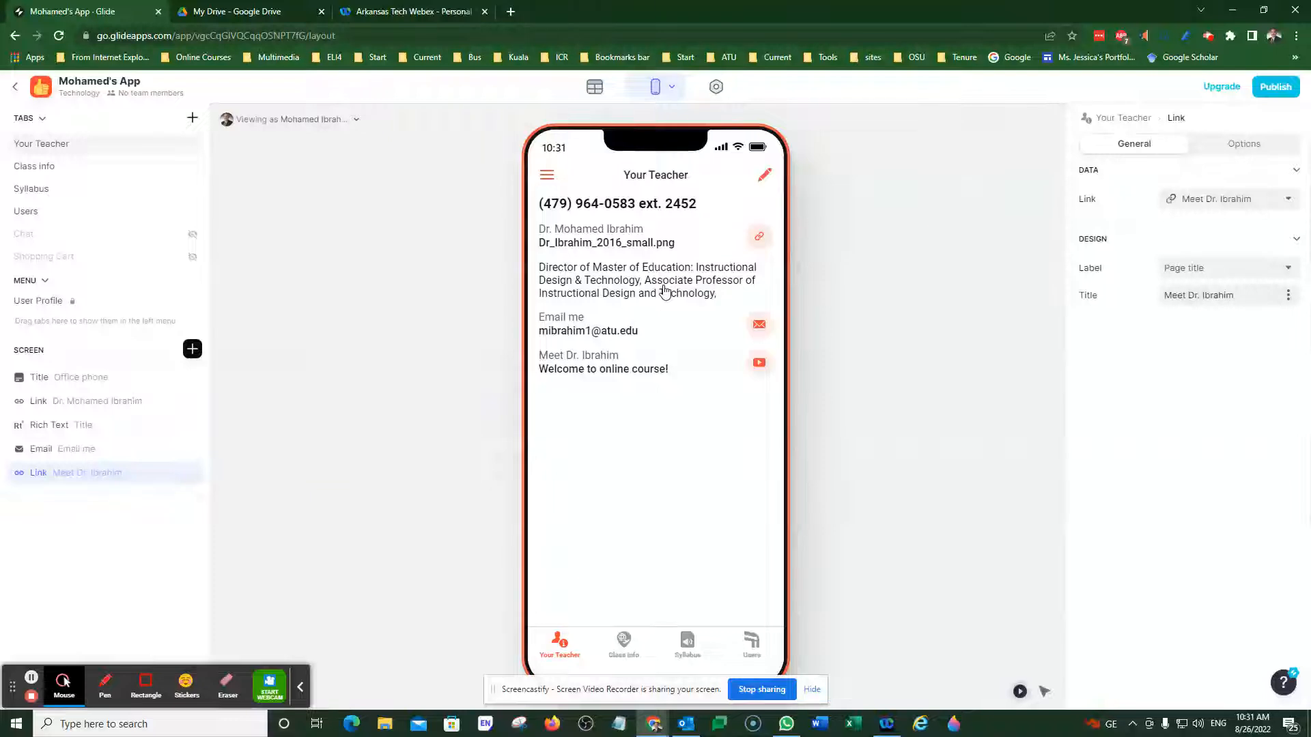
mouse_move(659, 480)
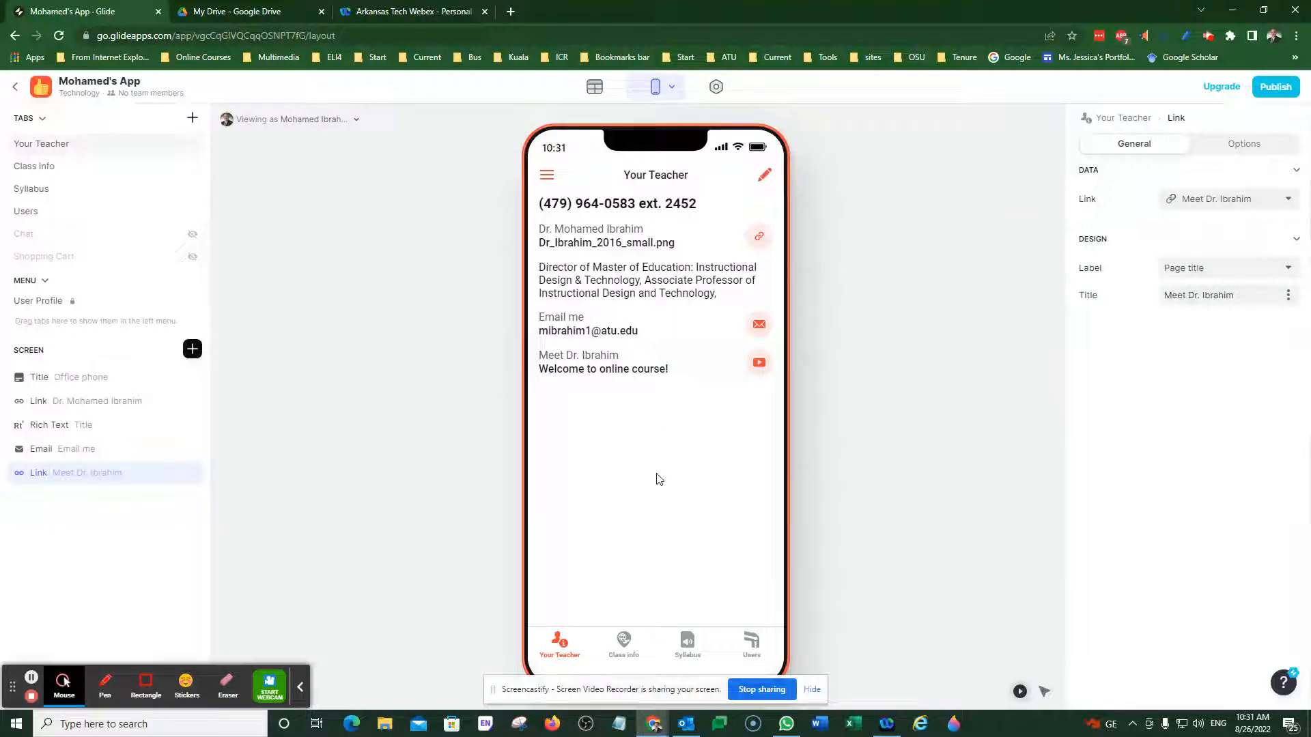
left_click(622, 644)
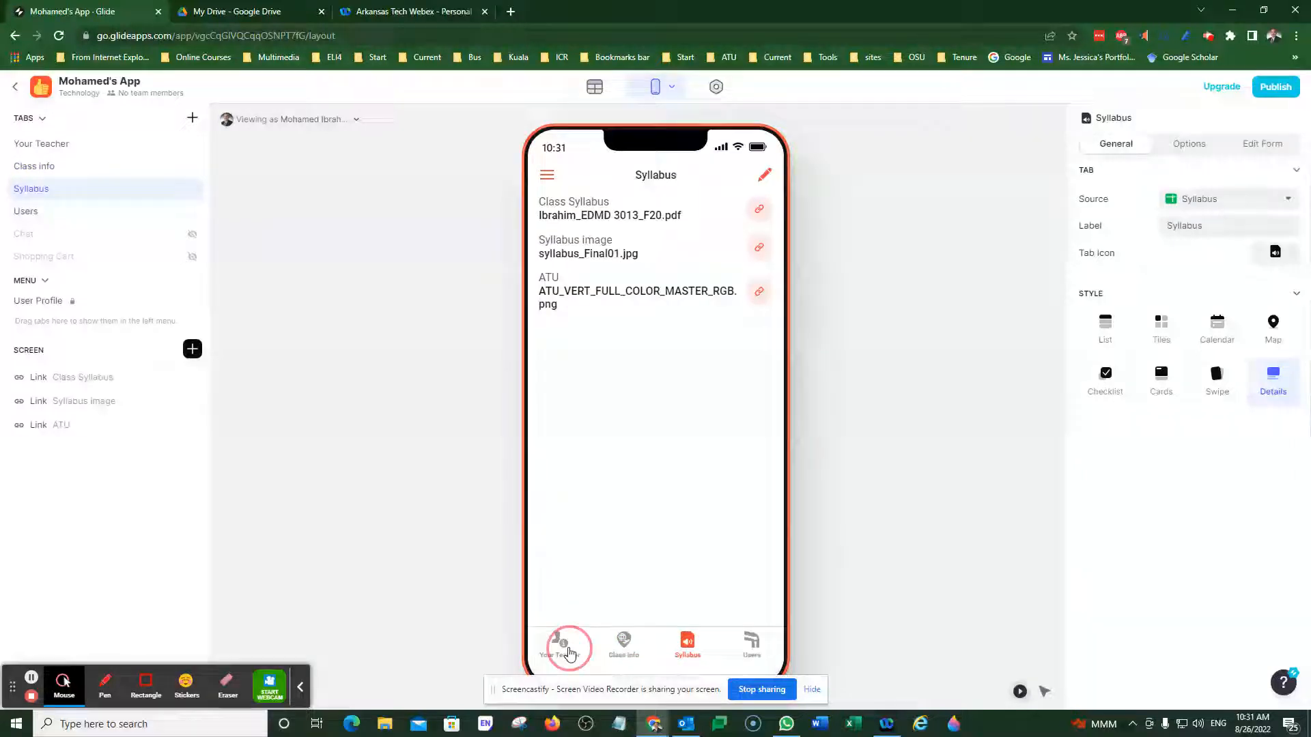
left_click(558, 645)
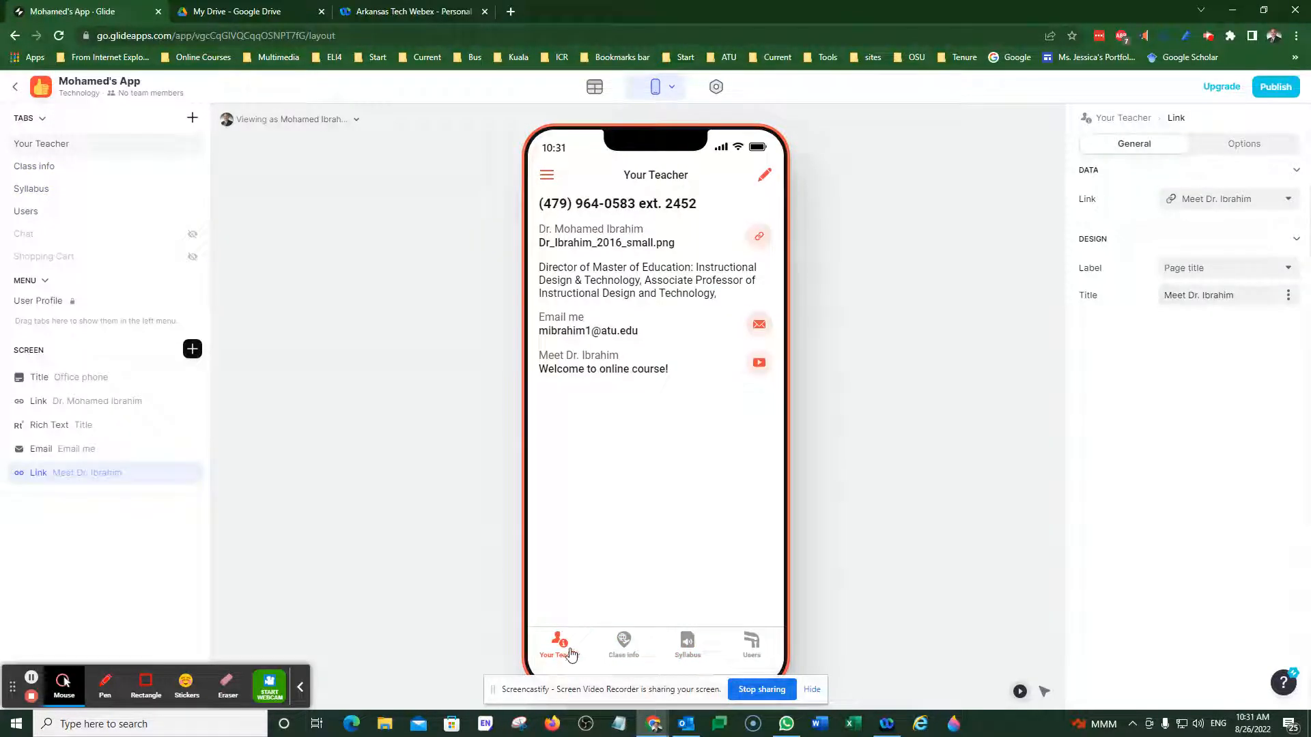
mouse_move(200, 381)
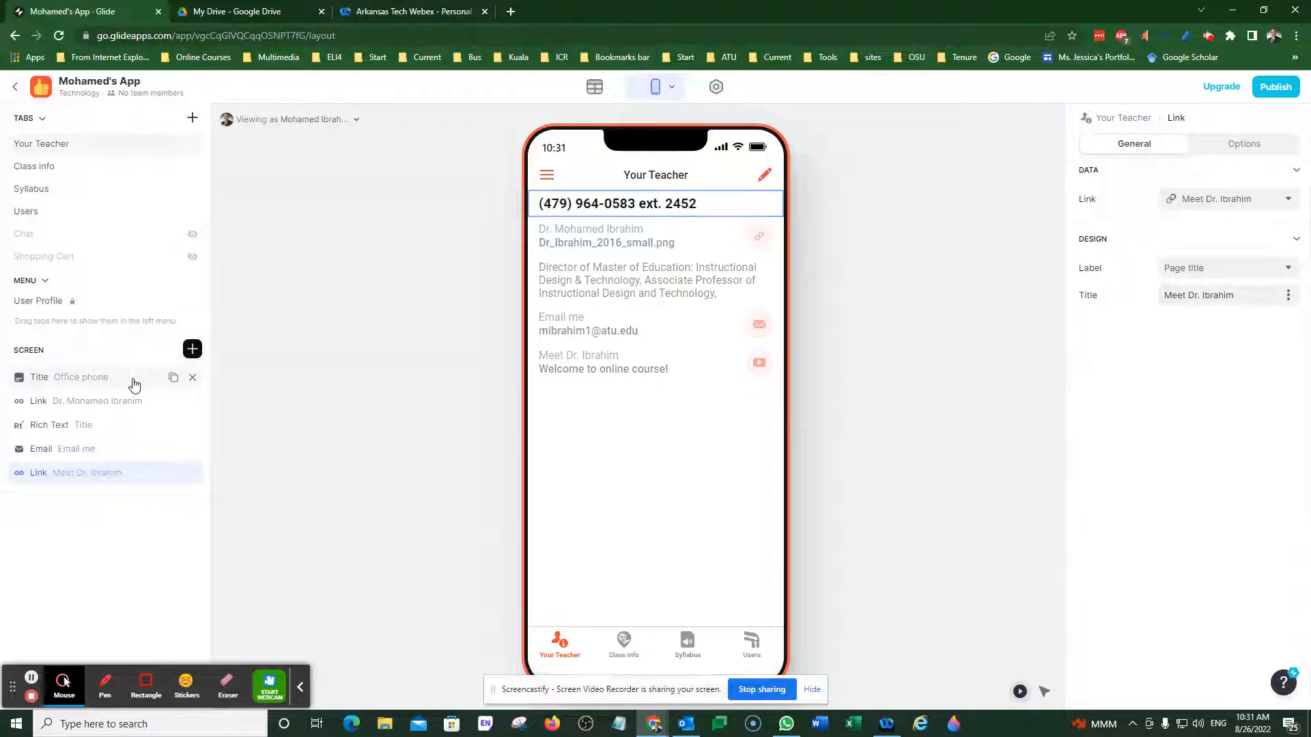
Delete the office phone title, Dr. Mohamed Ibrahim link, email me and Meet Dr. Ibrahim components.
left_click(193, 376)
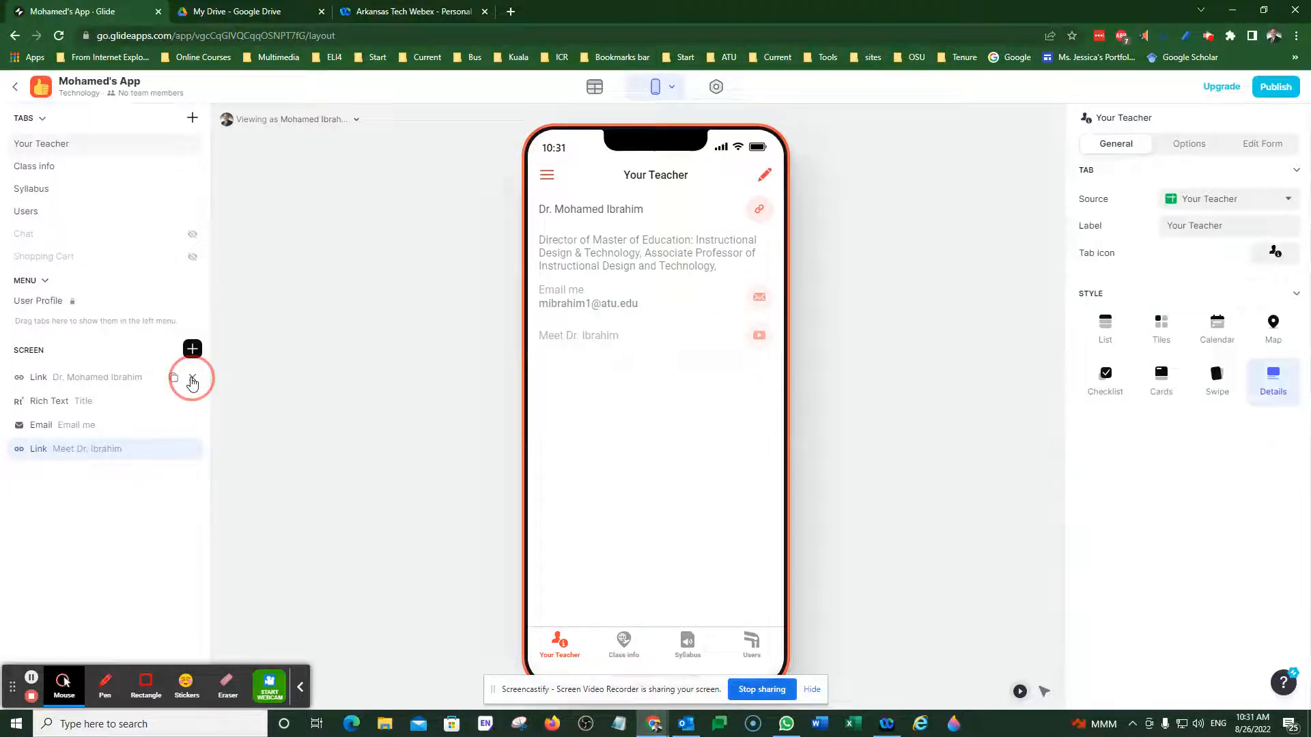
left_click(191, 378)
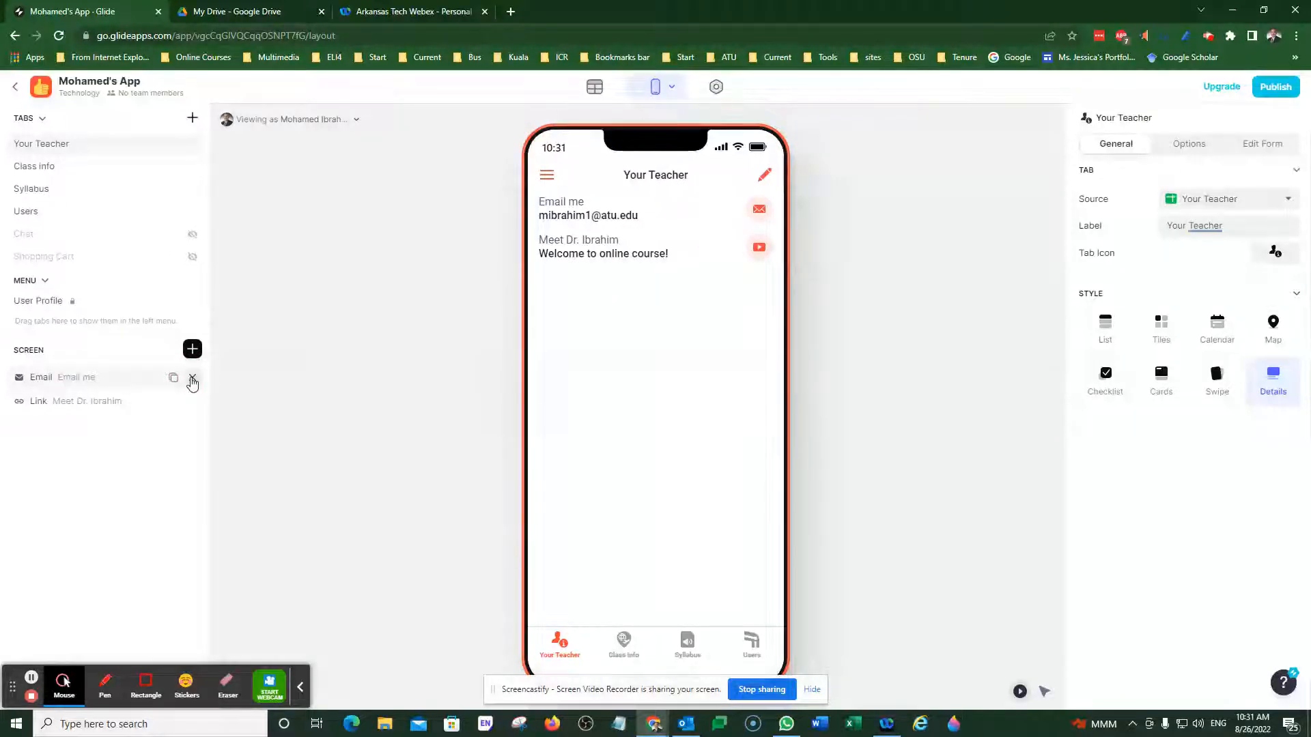
left_click(193, 377)
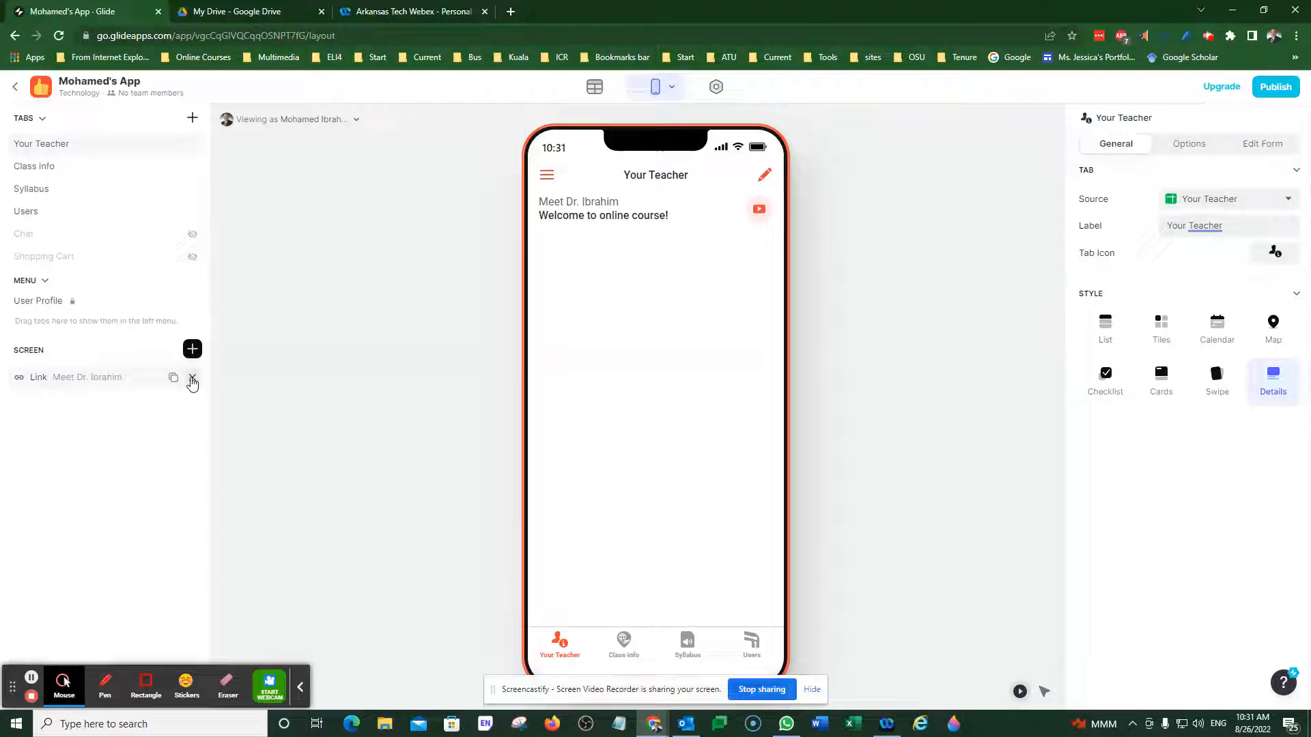
left_click(191, 378)
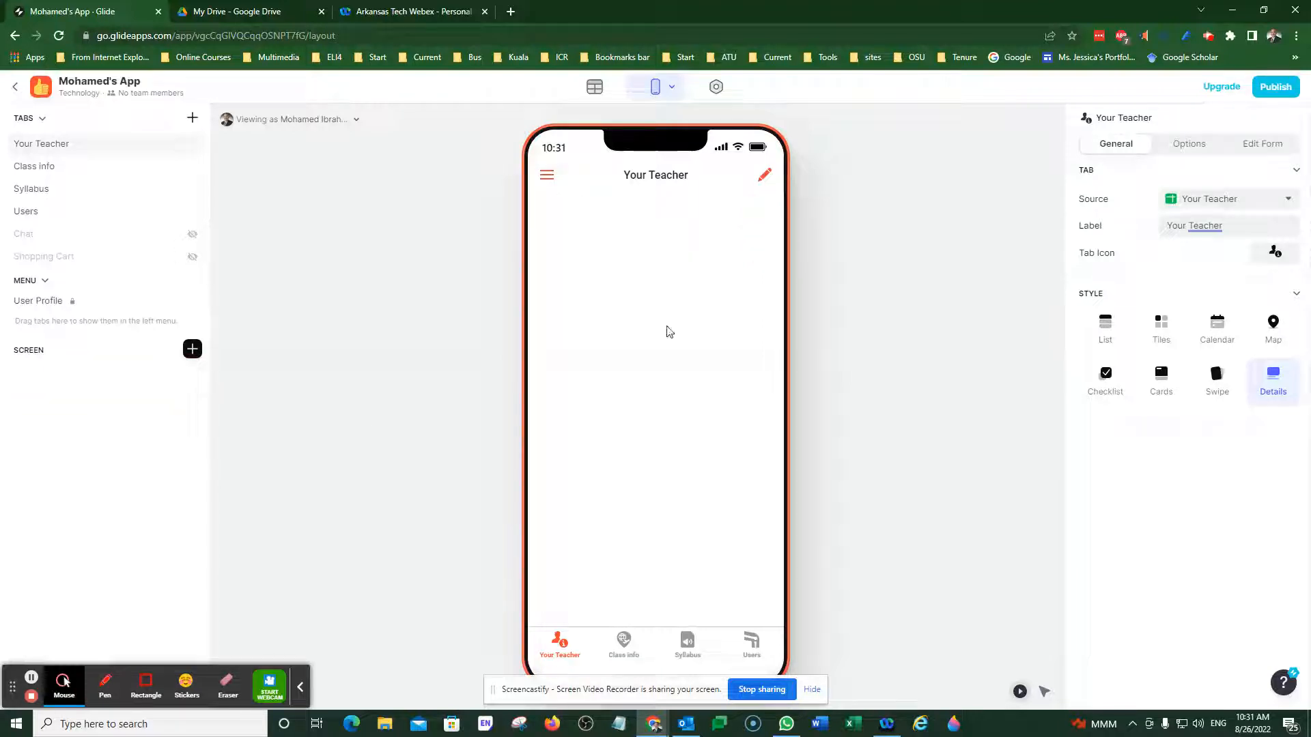
mouse_move(216, 370)
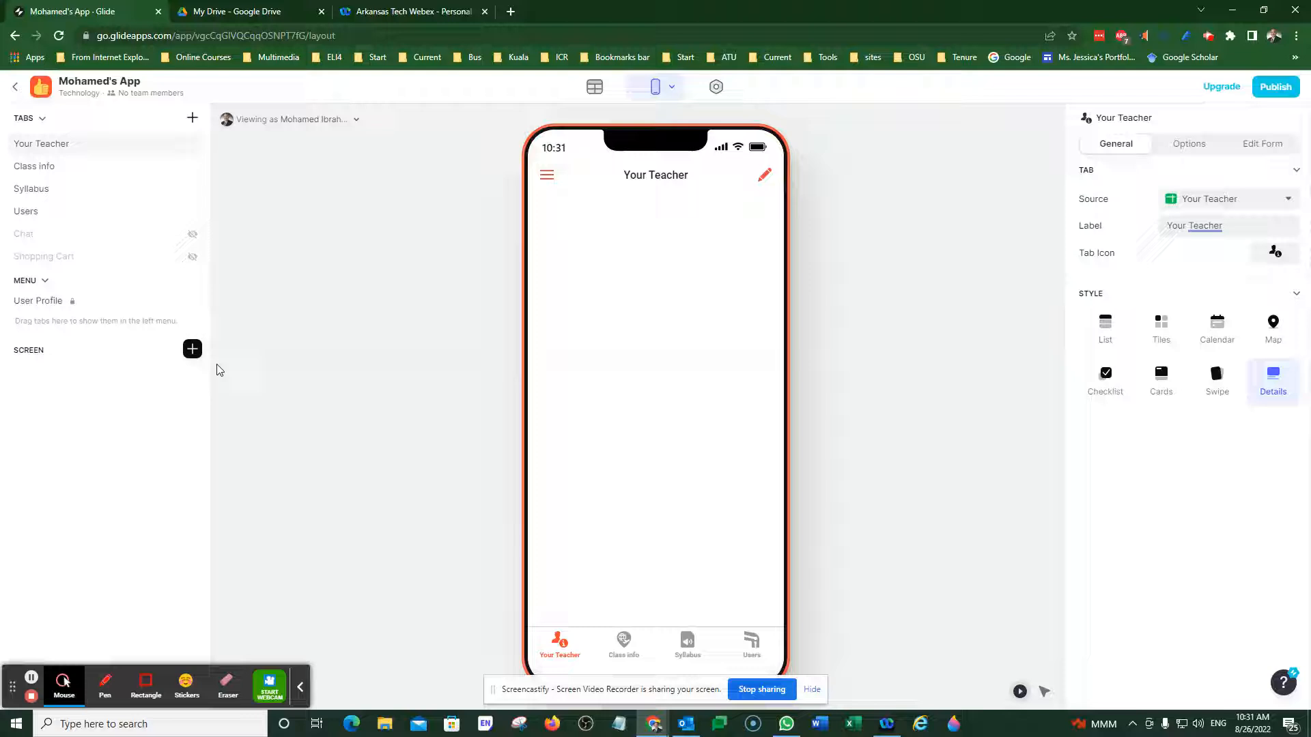
Add a teacher image and a rich text bio below the photo.
left_click(191, 349)
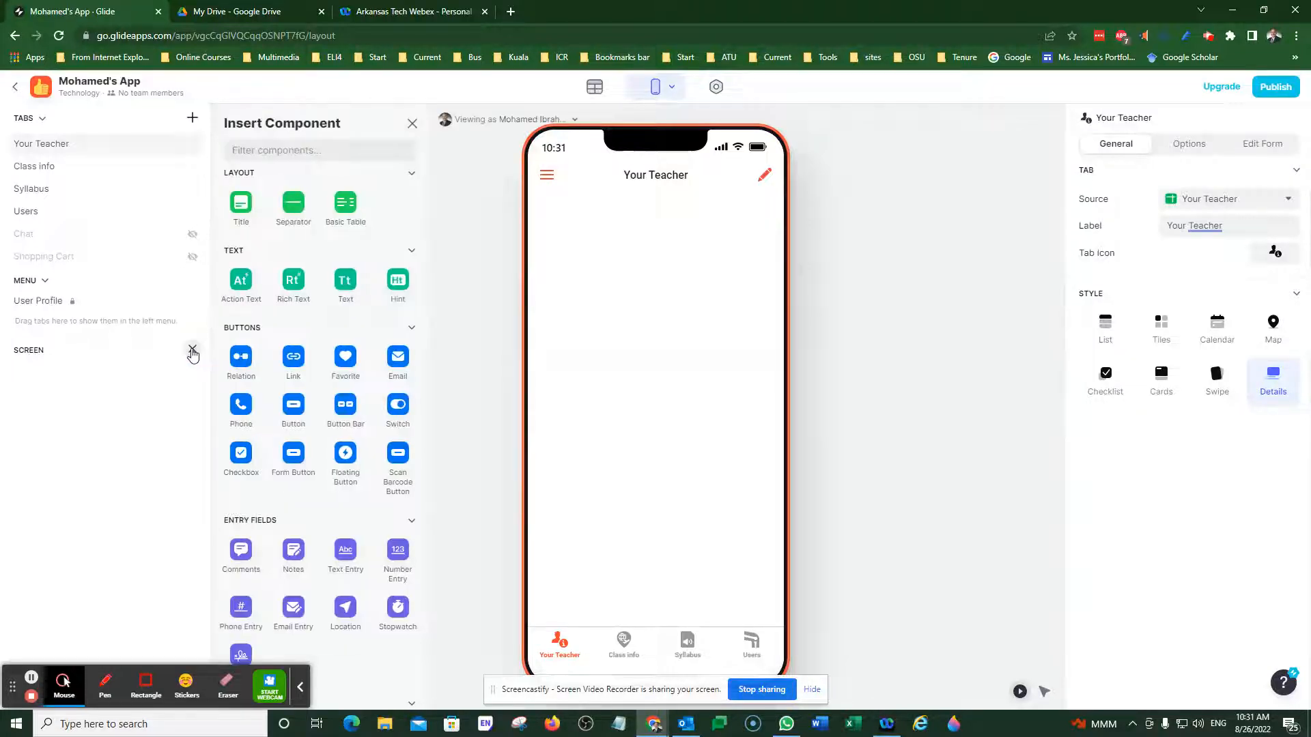
scroll("down", 3)
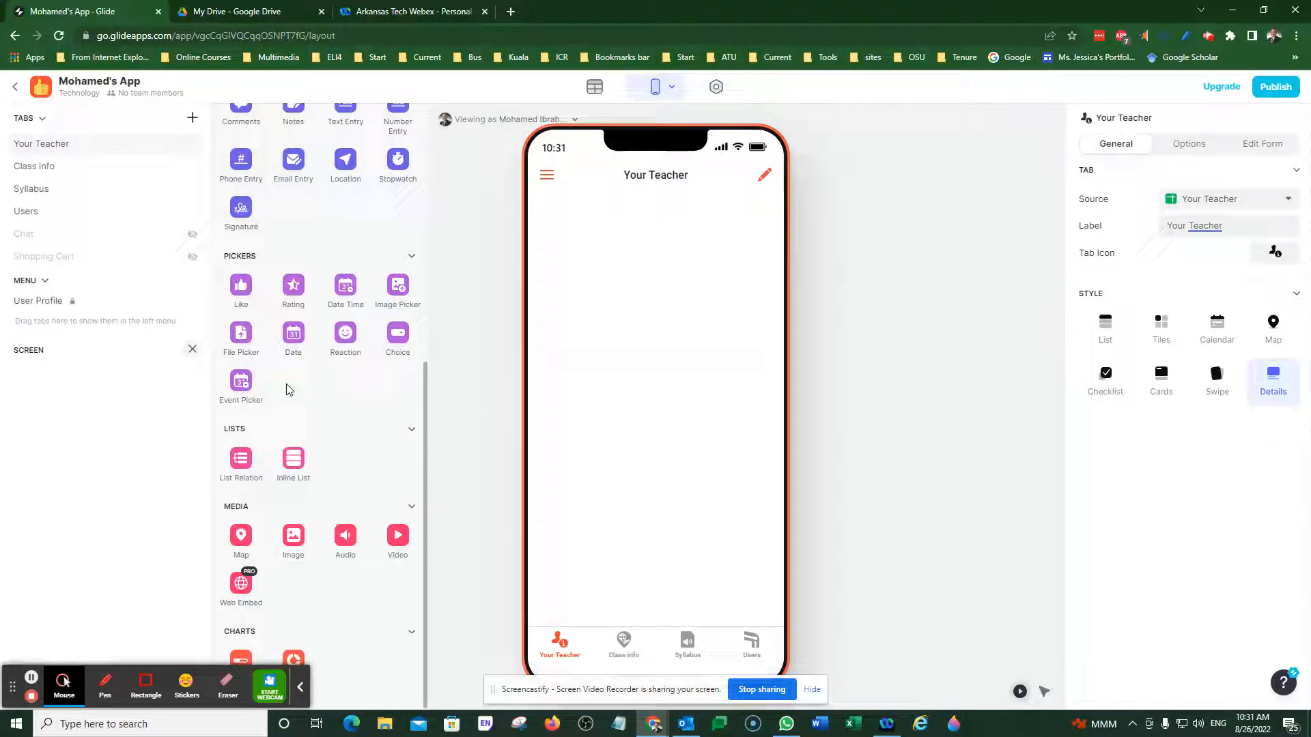
mouse_move(293, 535)
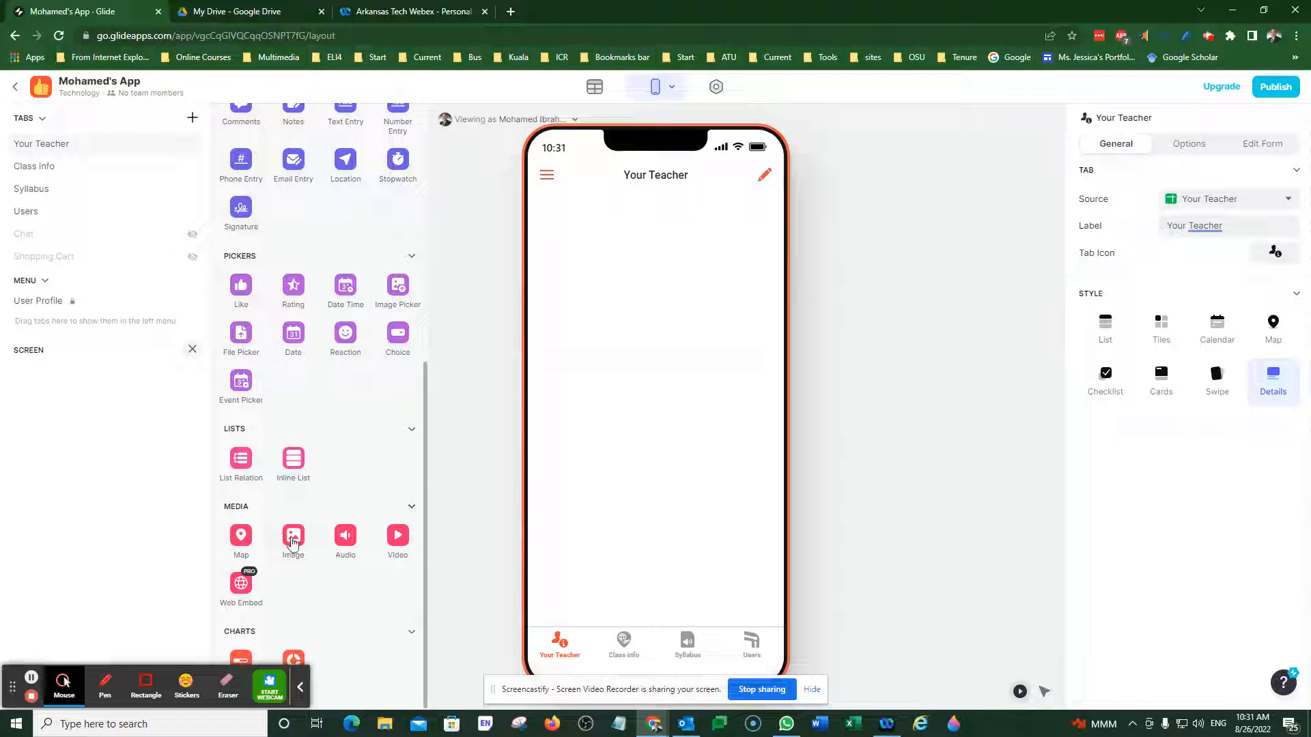
left_click(293, 535)
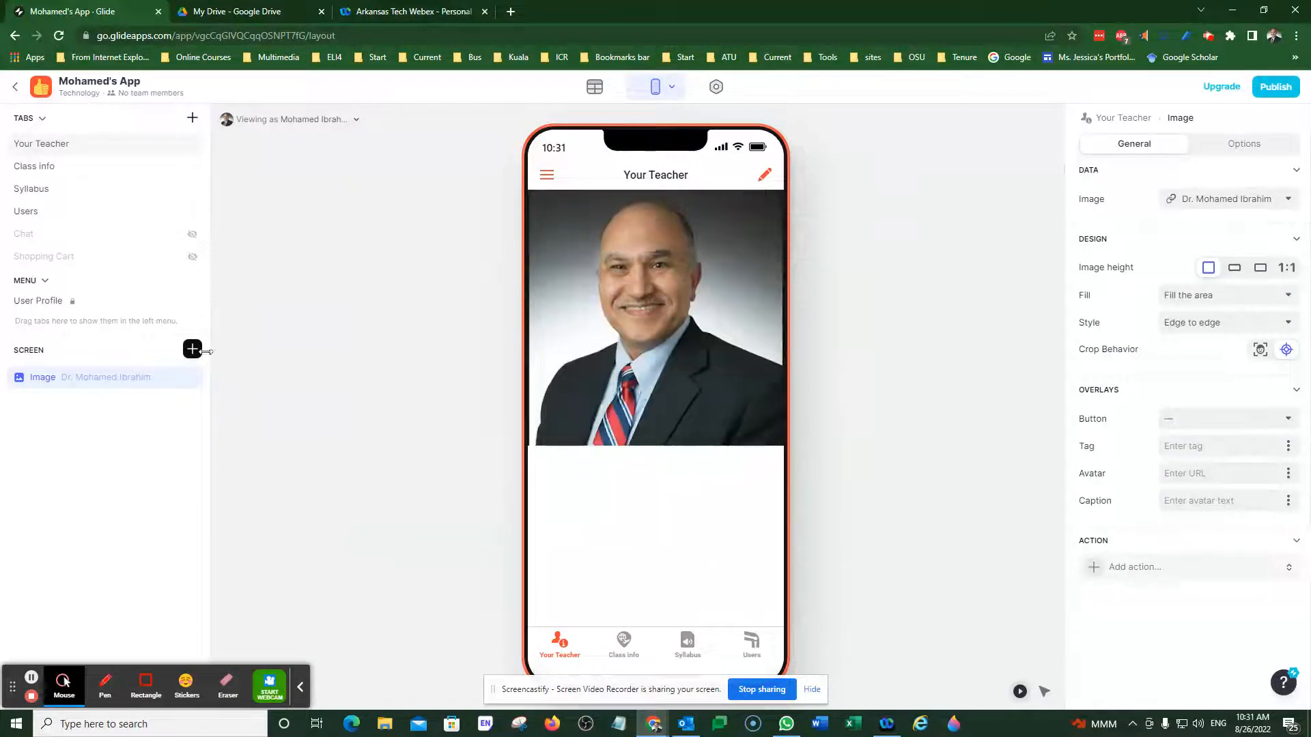
left_click(193, 350)
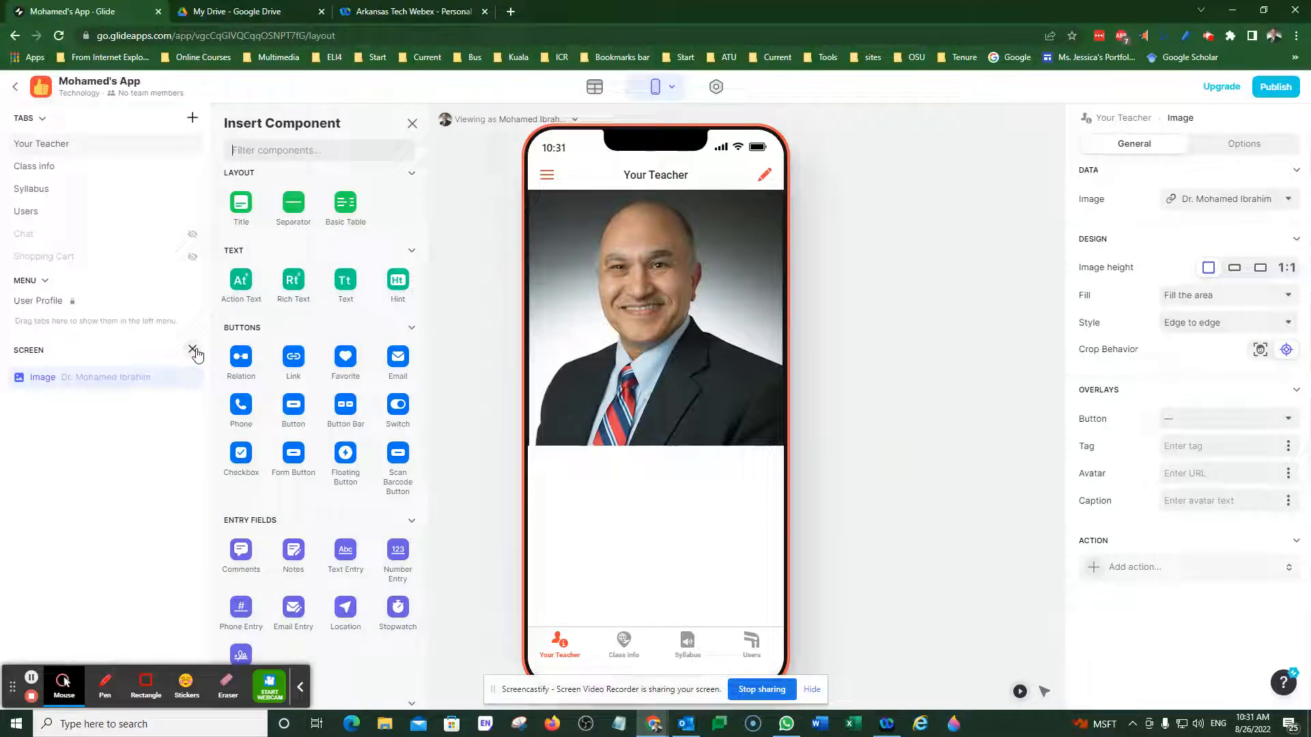
mouse_move(293, 280)
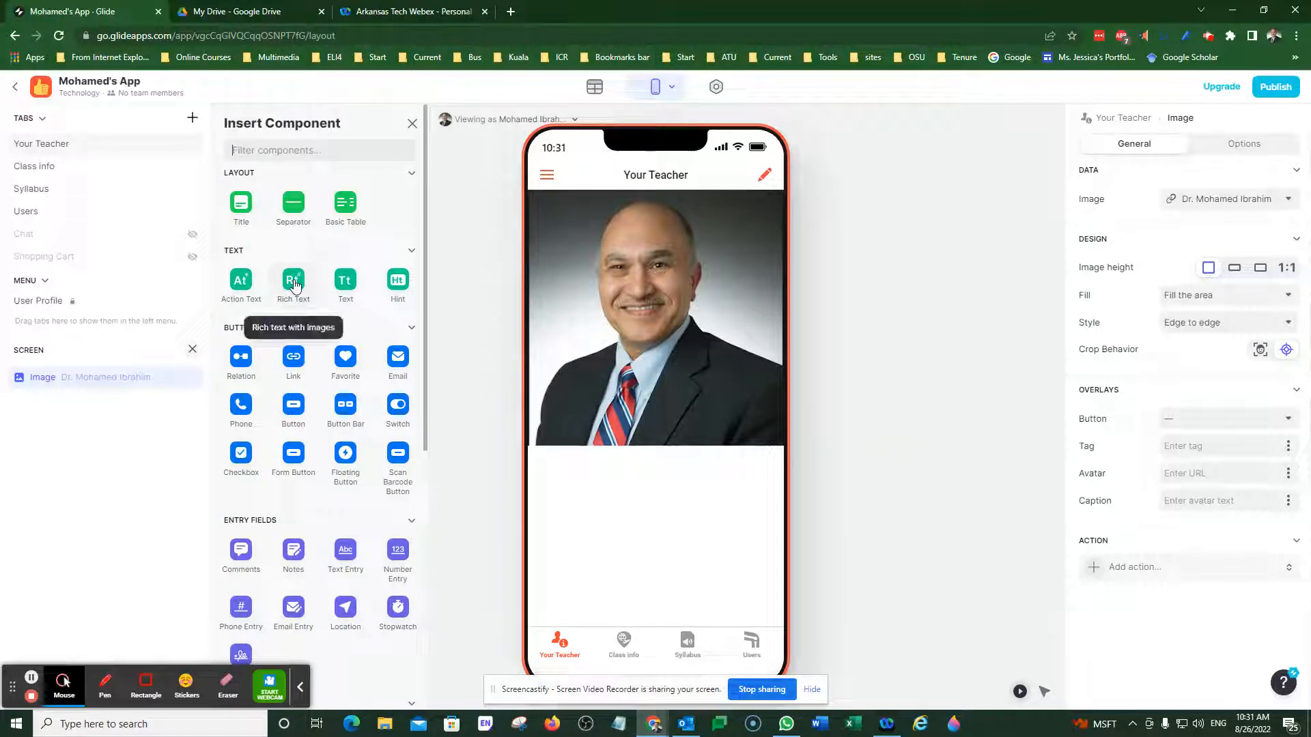
left_click(293, 280)
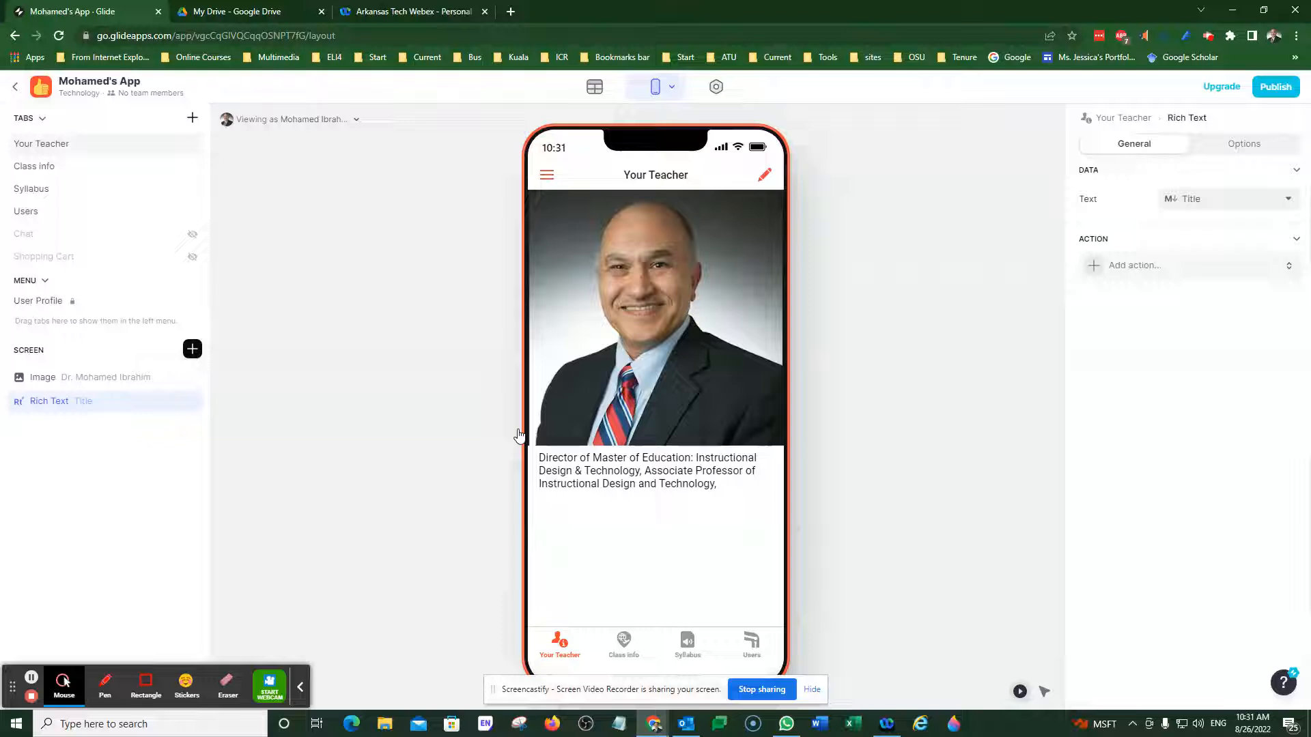
Add office phone, email contact and introductory video components to the screen.
left_click(193, 349)
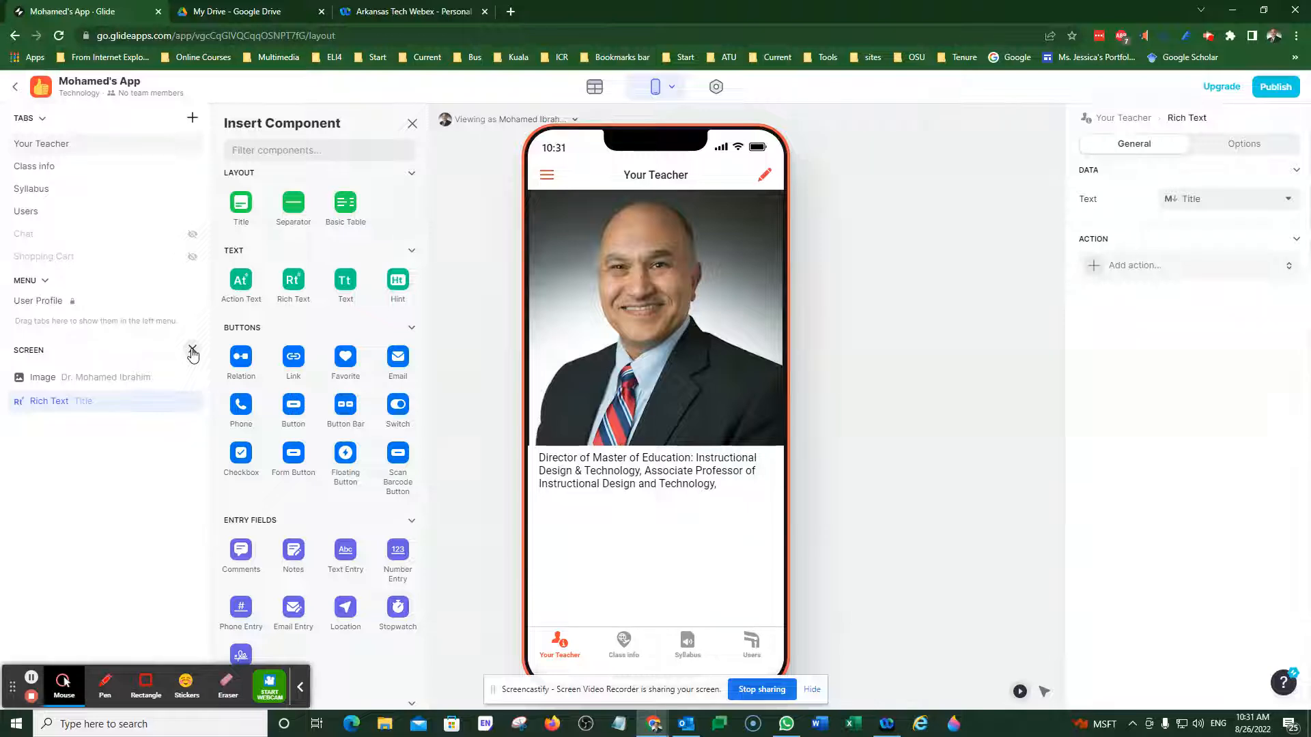
mouse_move(241, 404)
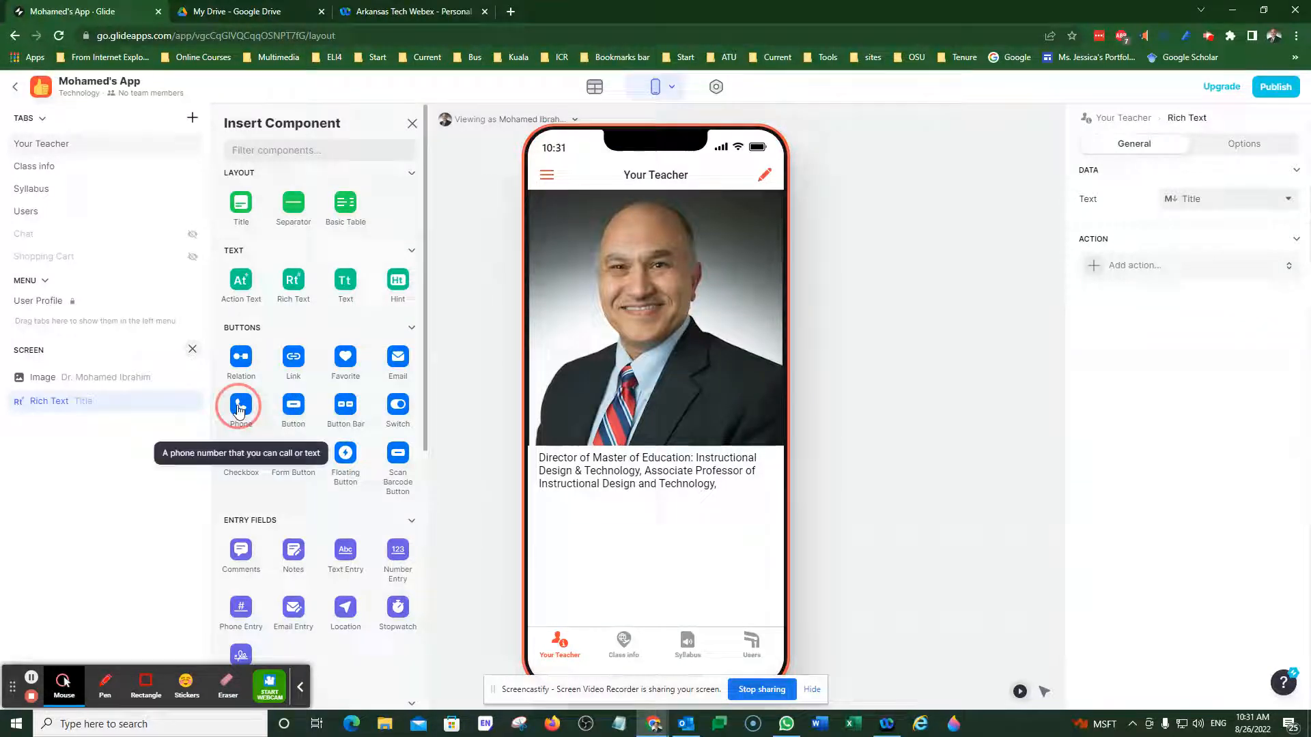
left_click(241, 405)
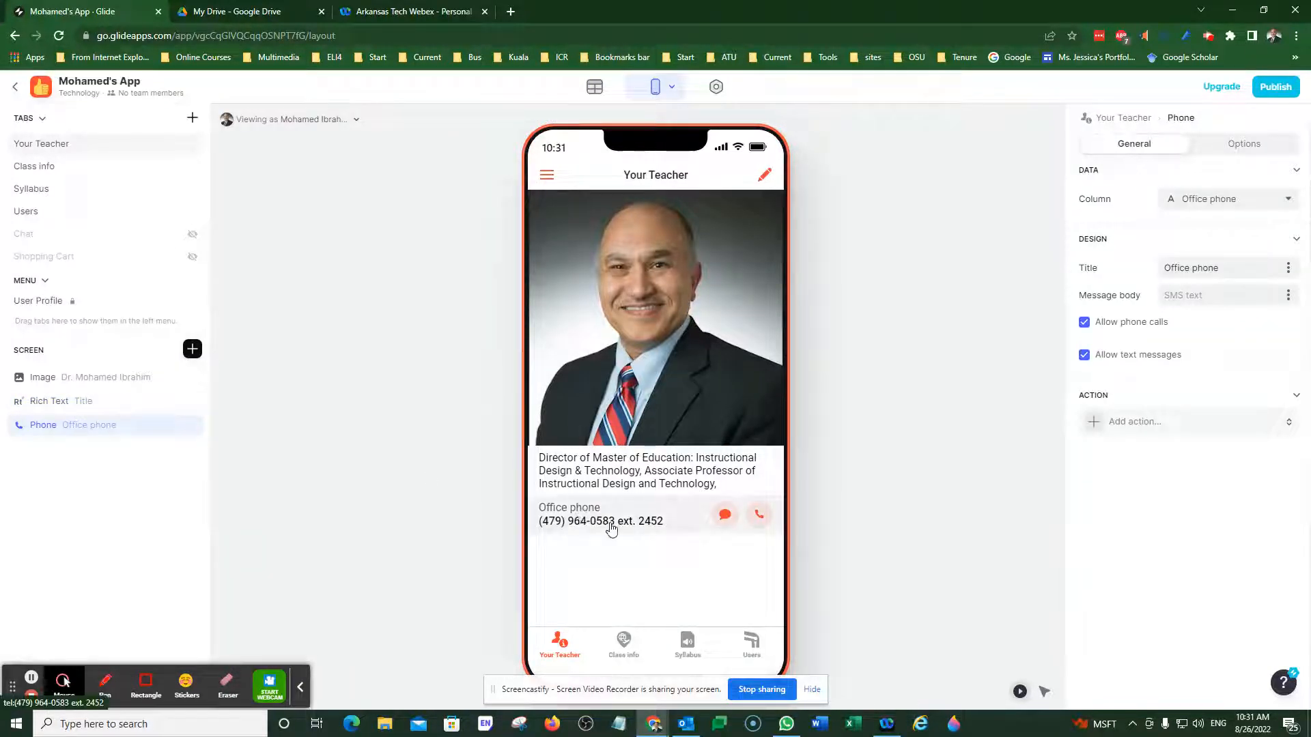
mouse_move(757, 515)
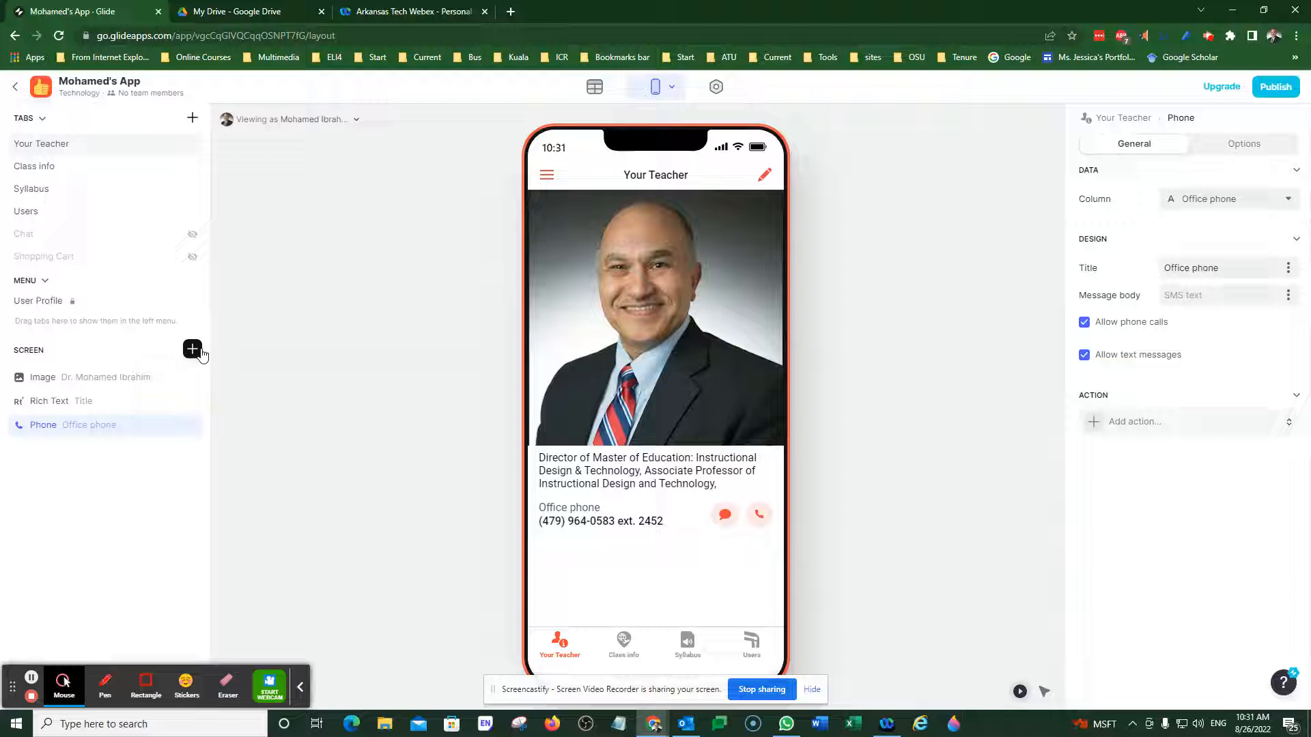
left_click(192, 349)
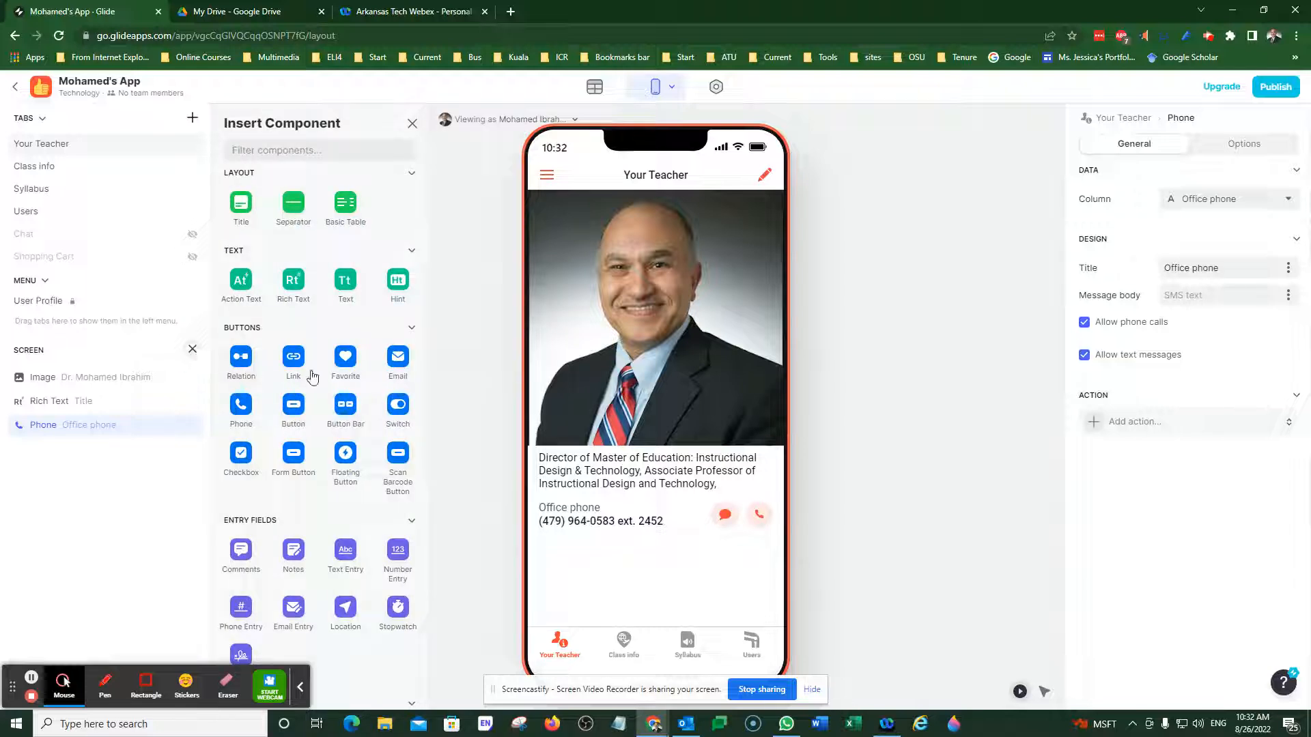
left_click(397, 357)
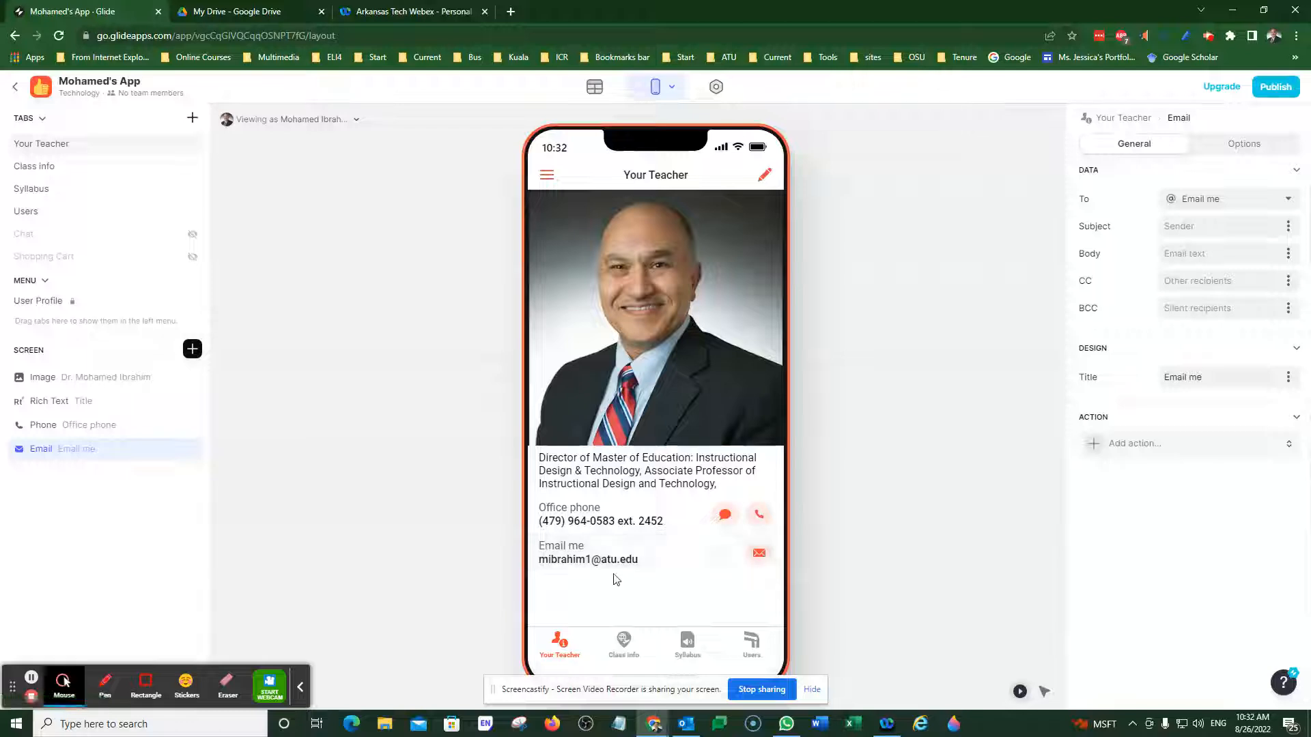
left_click(193, 349)
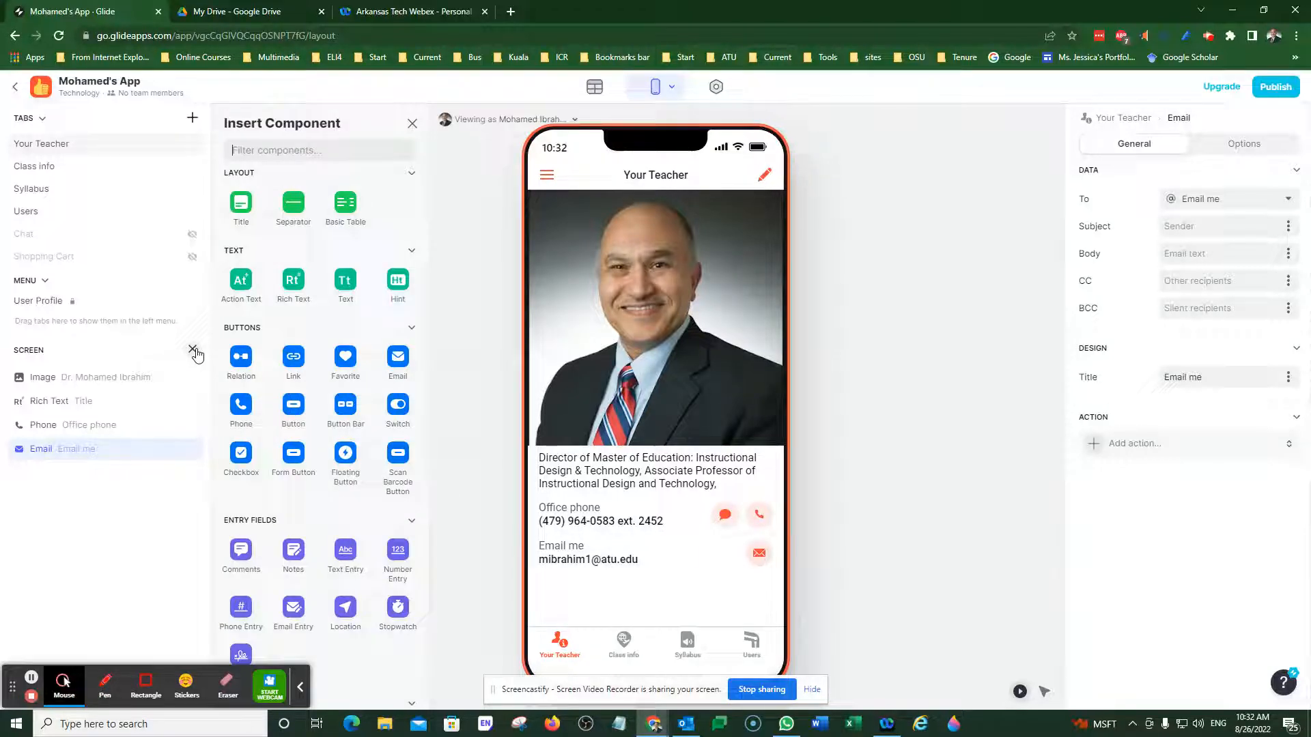
scroll("down", 3)
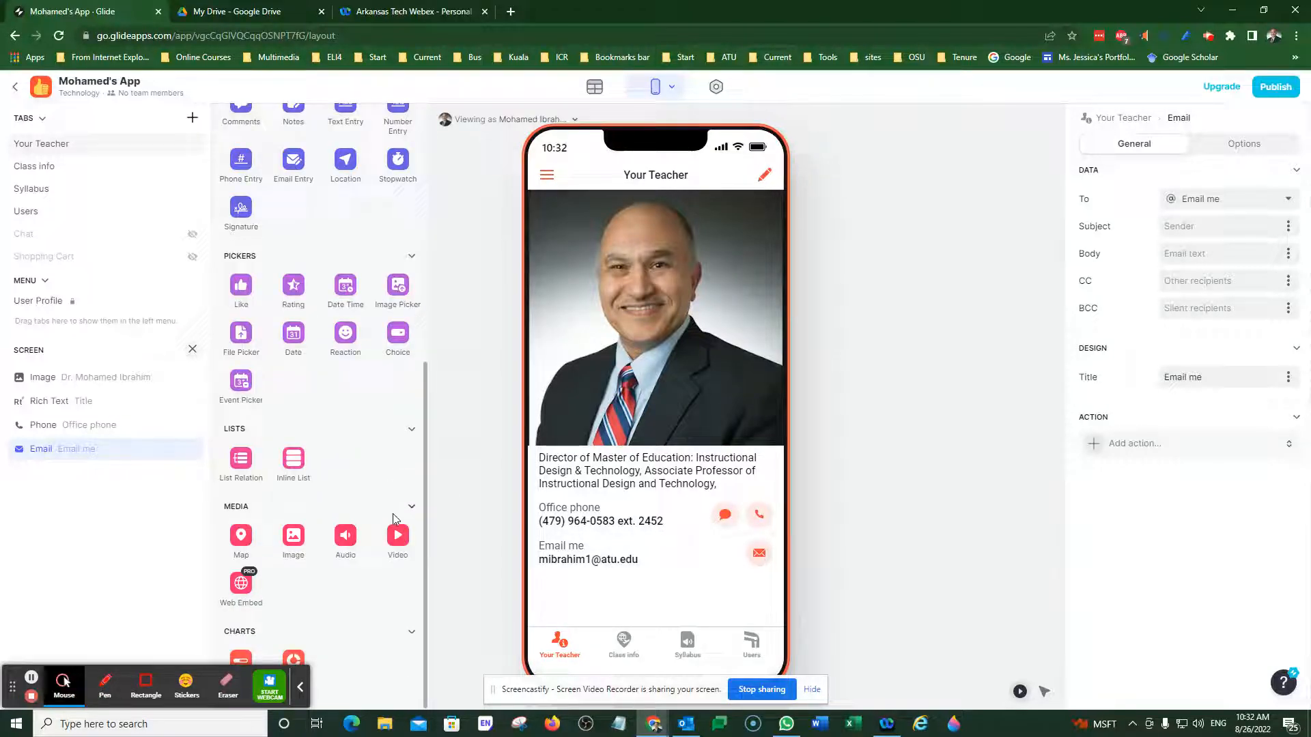
left_click(397, 535)
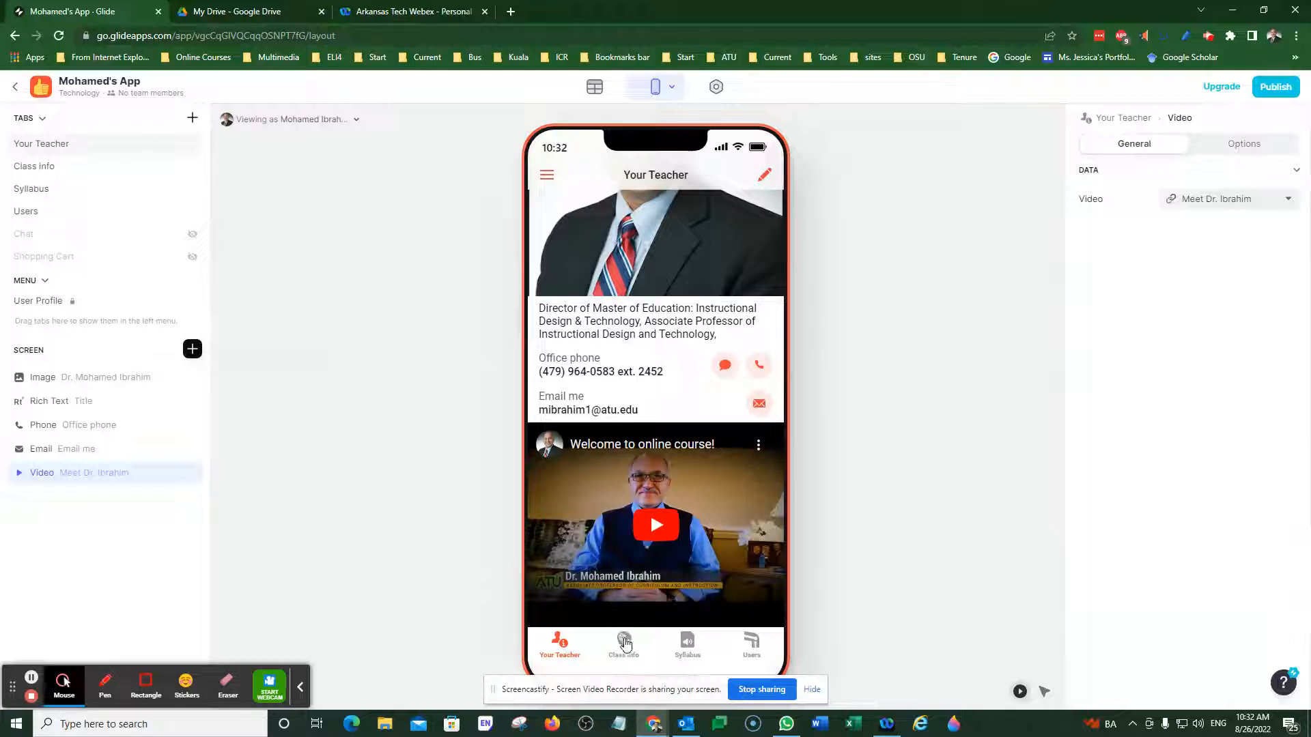
left_click(622, 644)
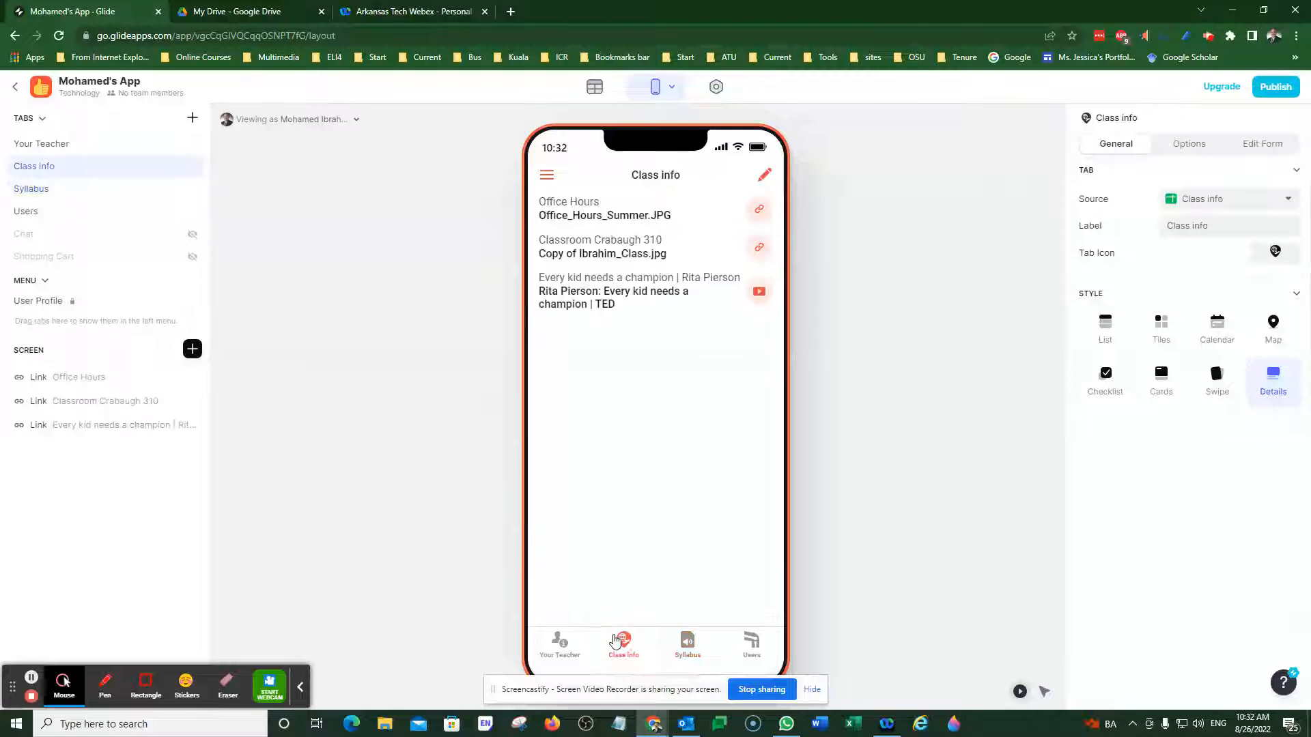
Delete the Office Hours and classroom links, plus the Class Syllabus and Syllabus image links.
left_click(79, 376)
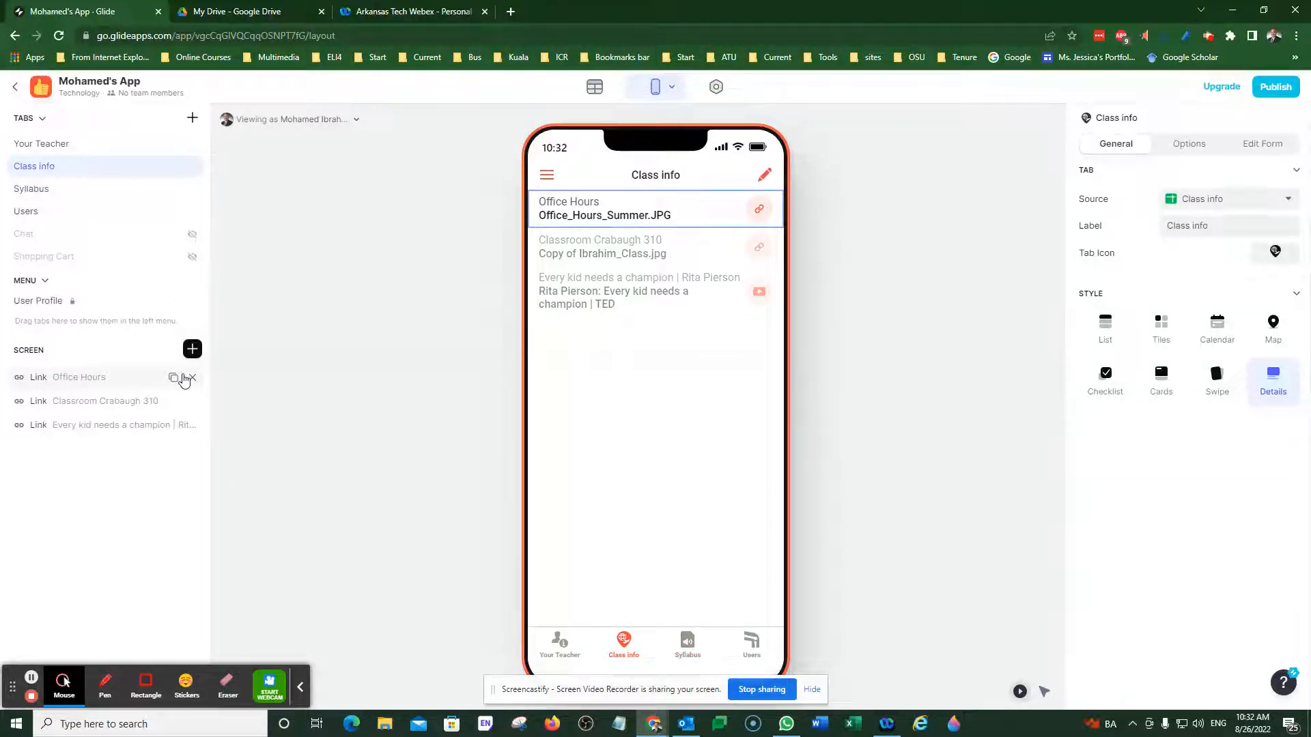
left_click(191, 377)
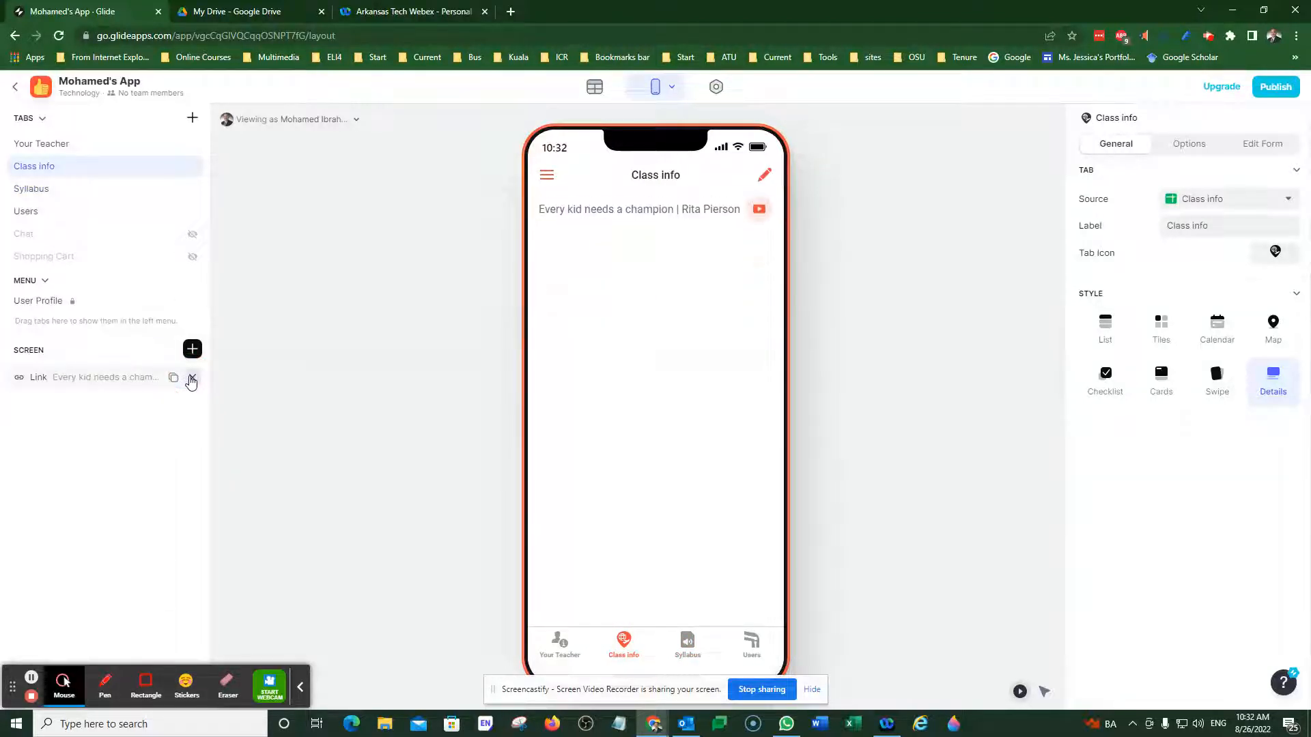
left_click(31, 188)
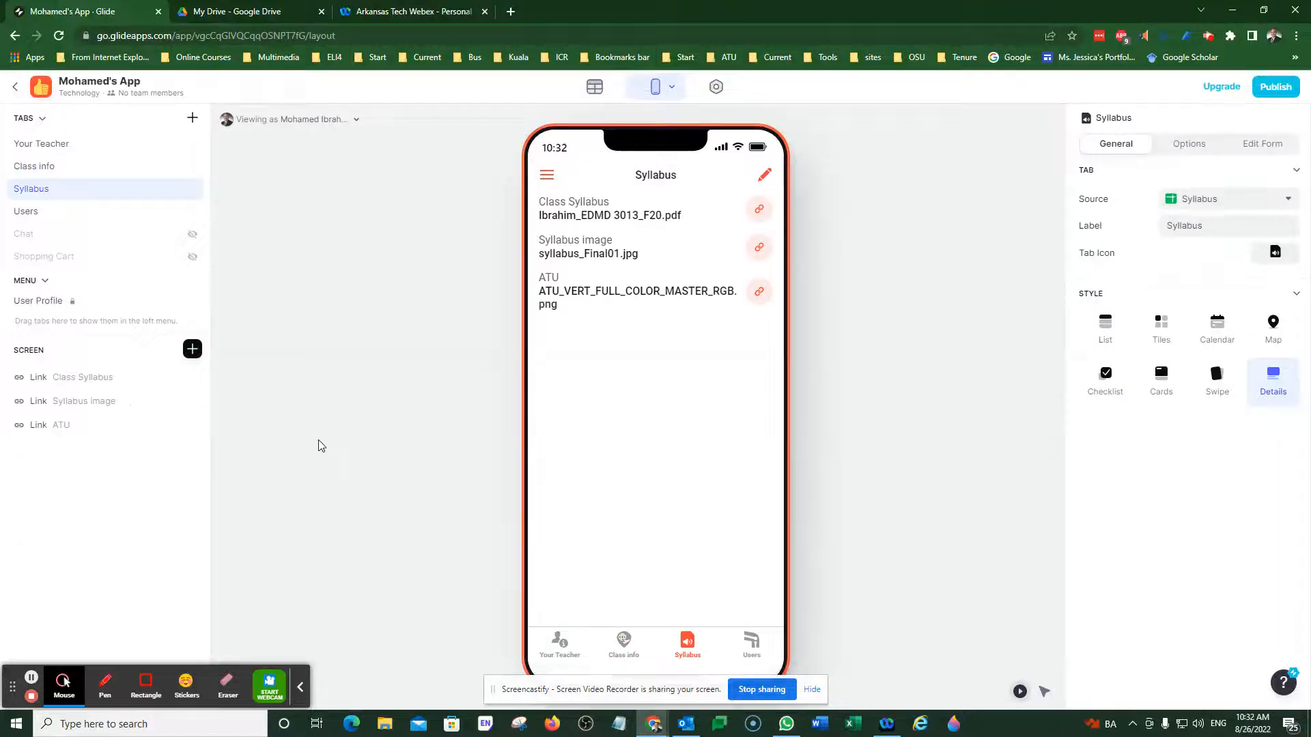
left_click(192, 376)
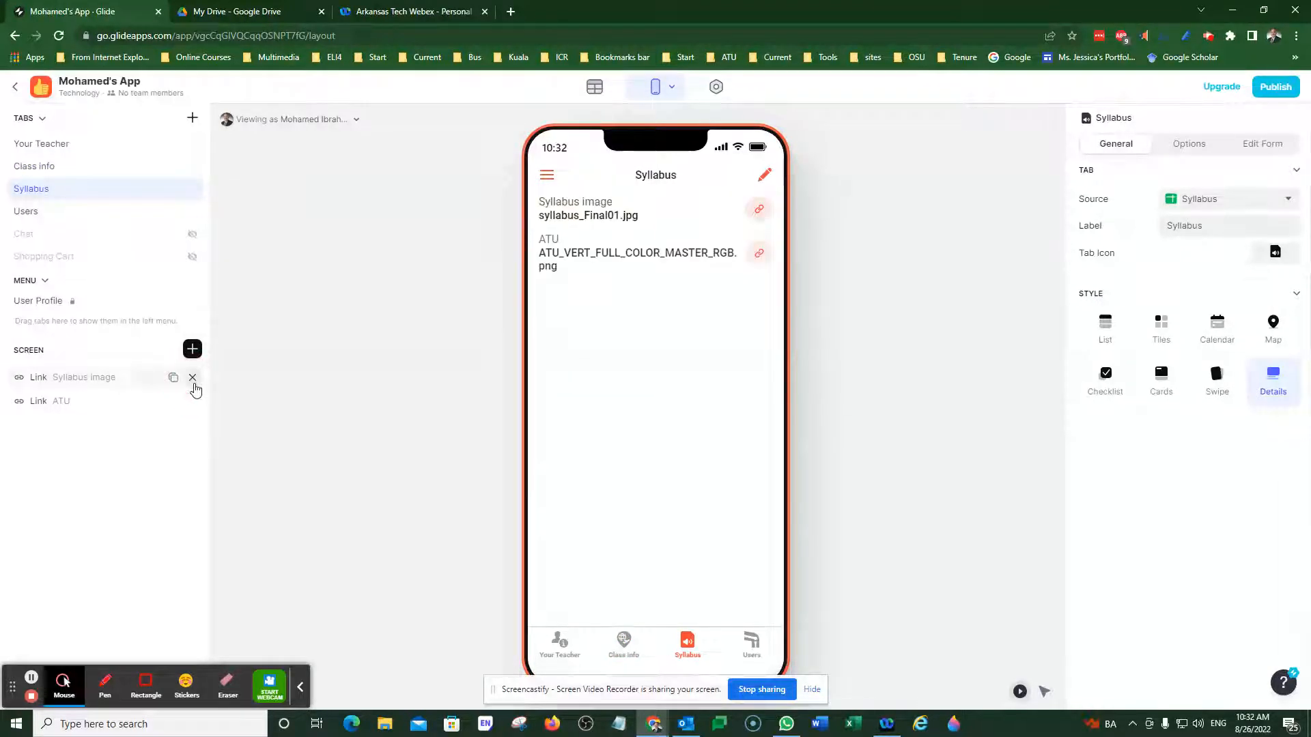
left_click(194, 377)
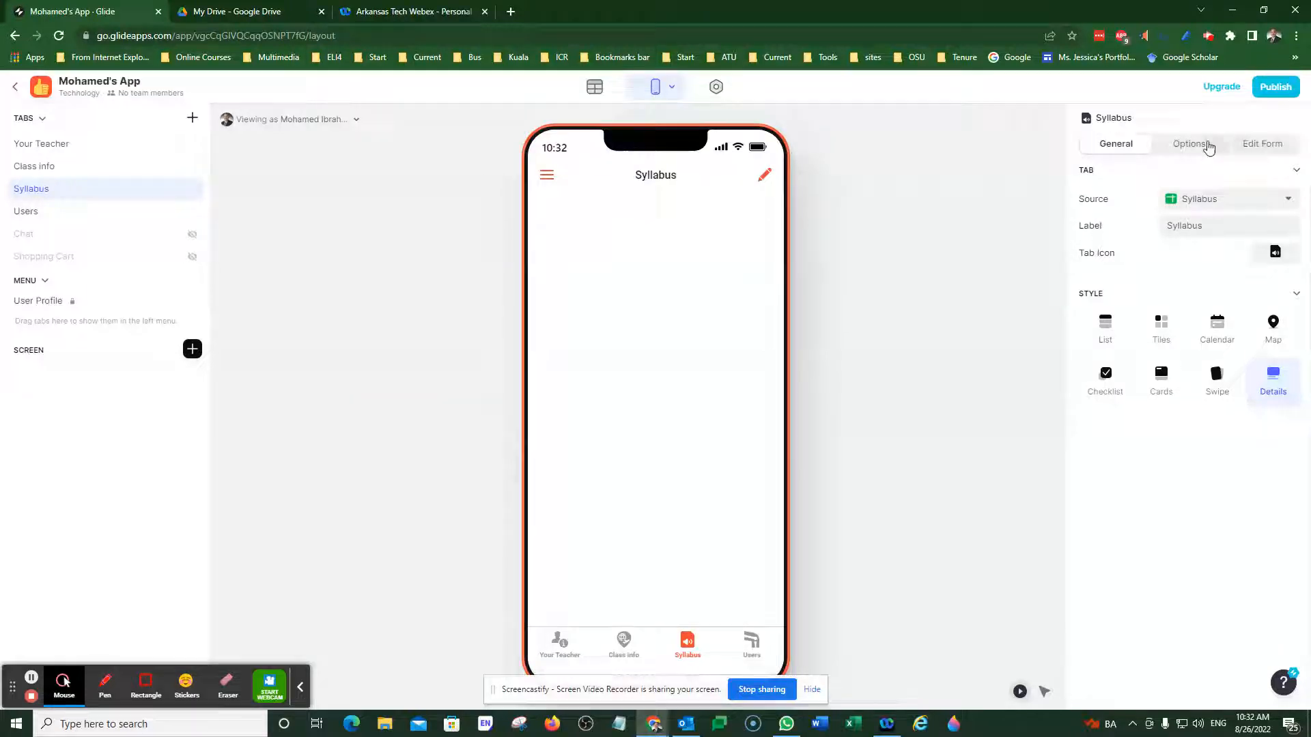
mouse_move(269, 343)
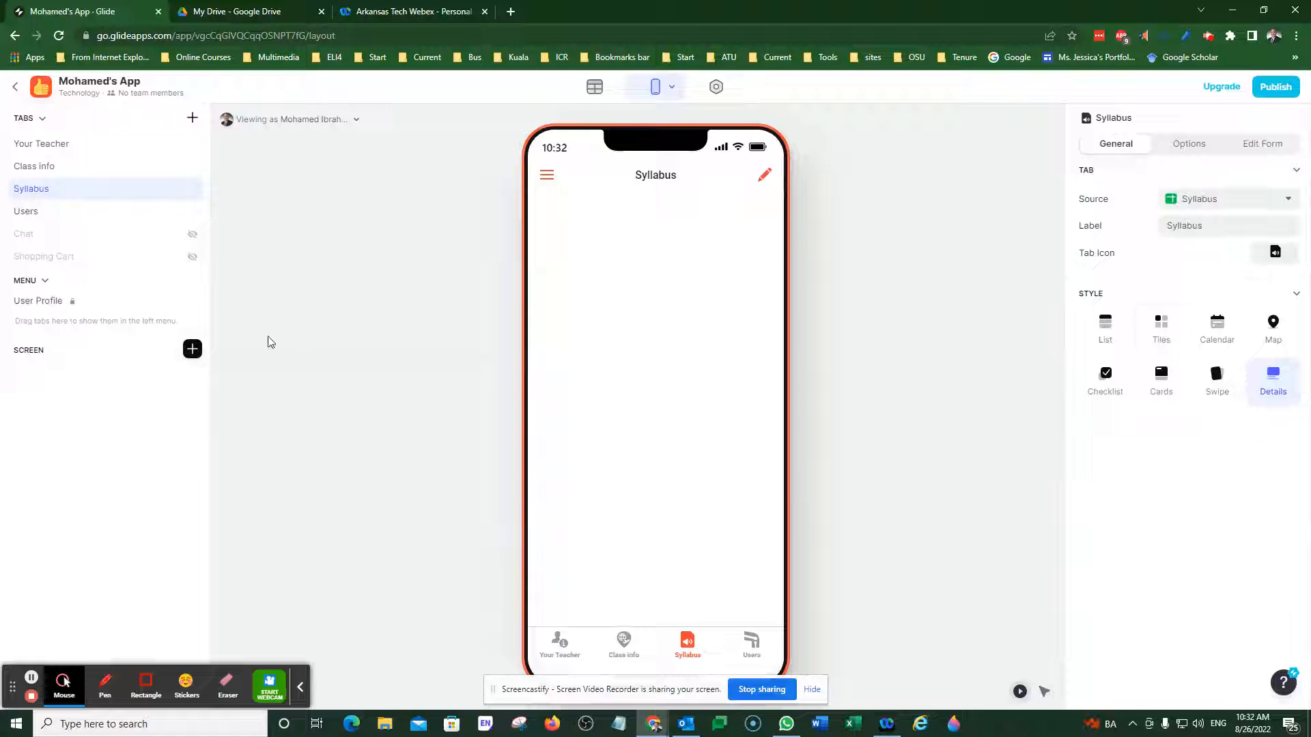
mouse_move(622, 615)
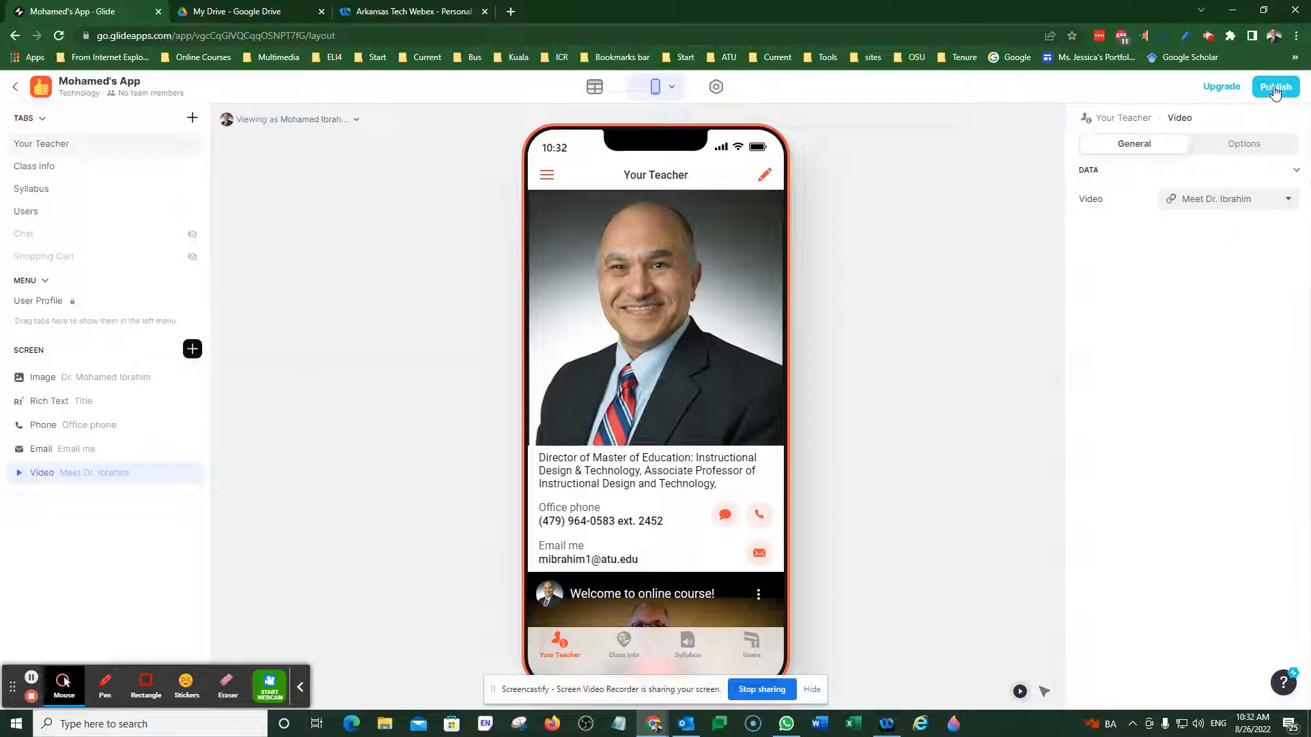
Publish the app at the suggested mohameds-app-xs23 link and view its privacy options.
left_click(1274, 86)
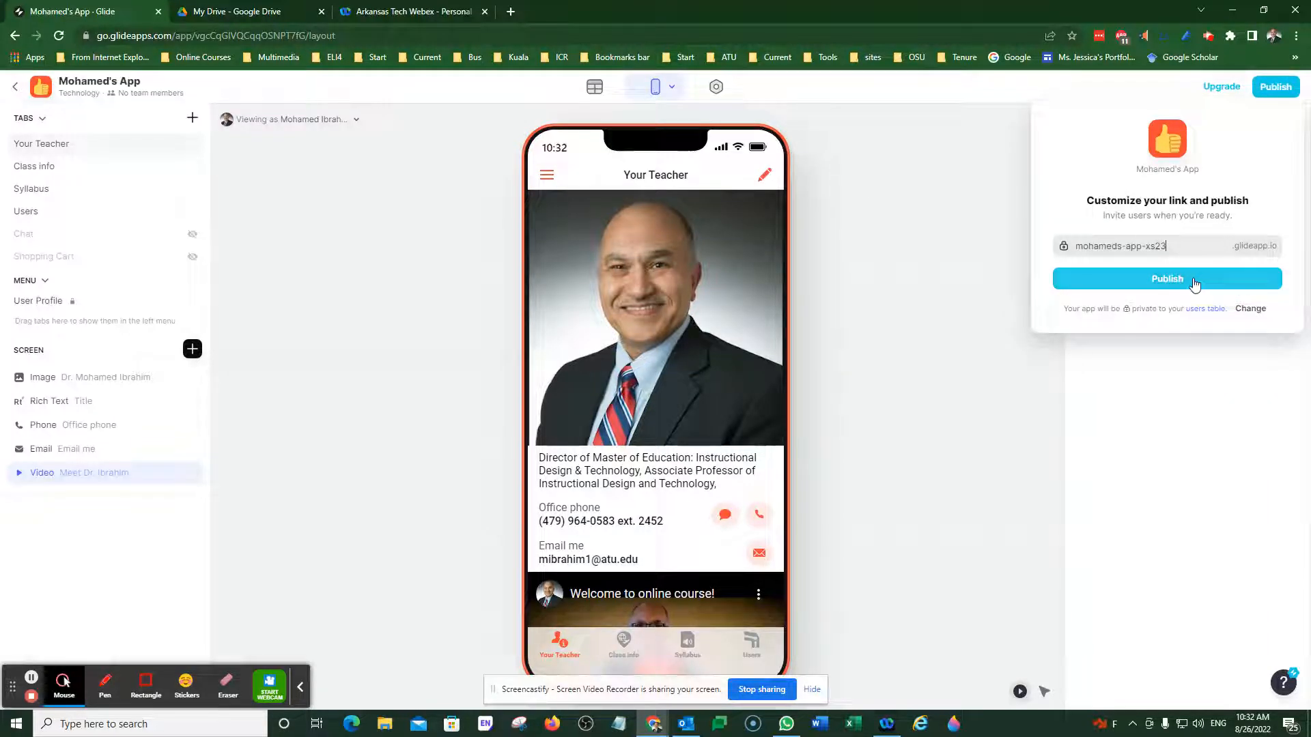
left_click(1166, 278)
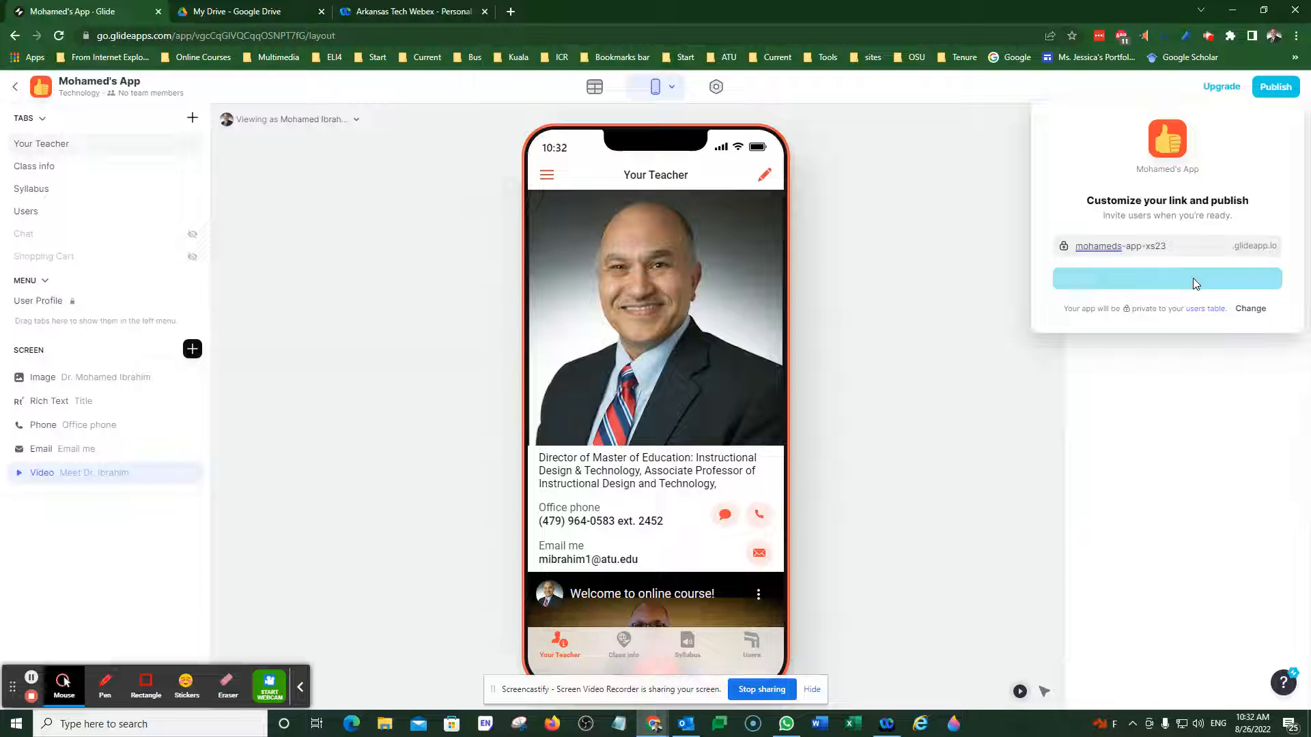
left_click(1274, 86)
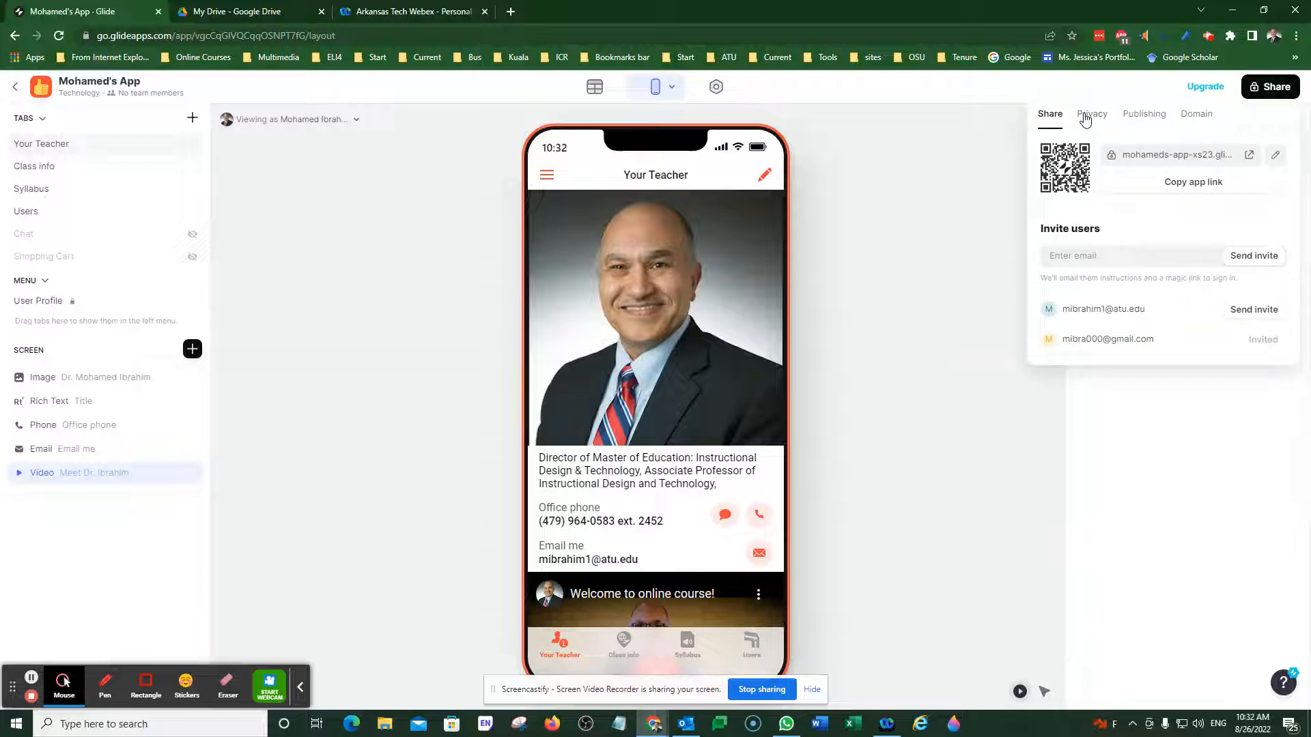
left_click(1092, 114)
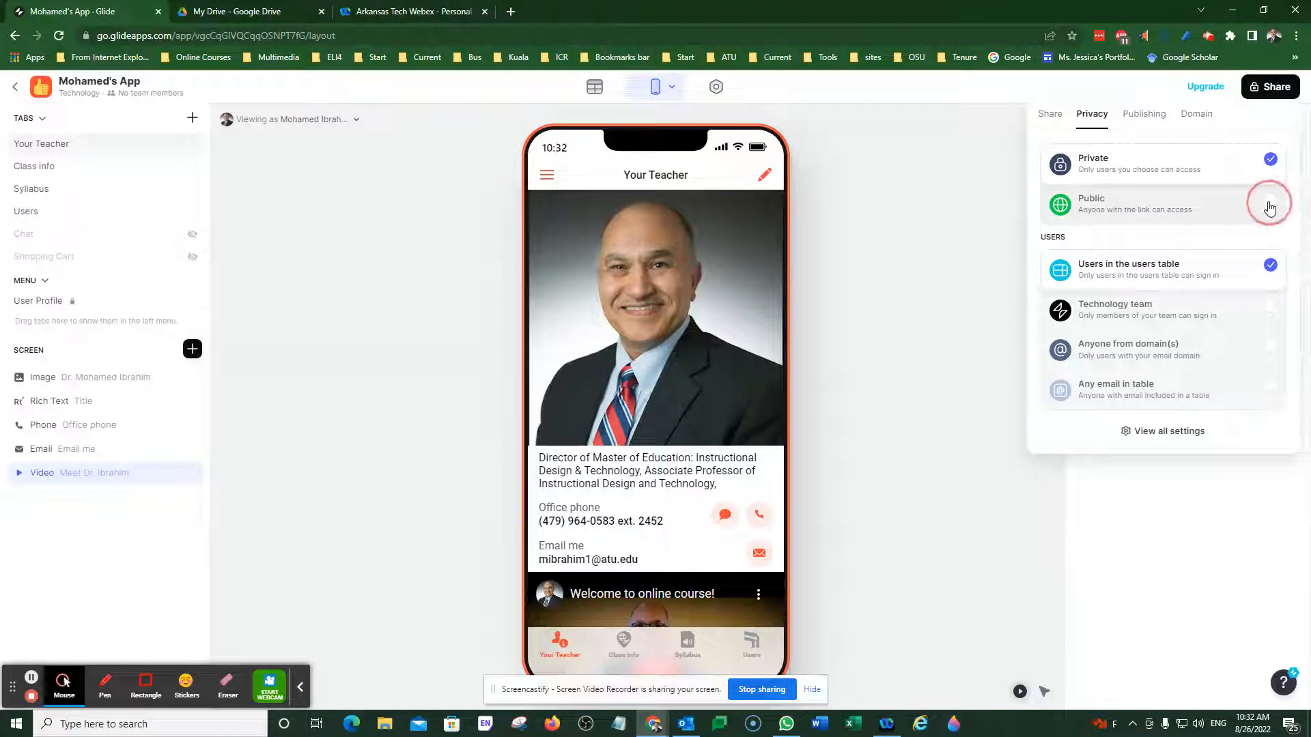
Set privacy to Public with optional sign-in for anyone, and check publishing status.
left_click(1270, 205)
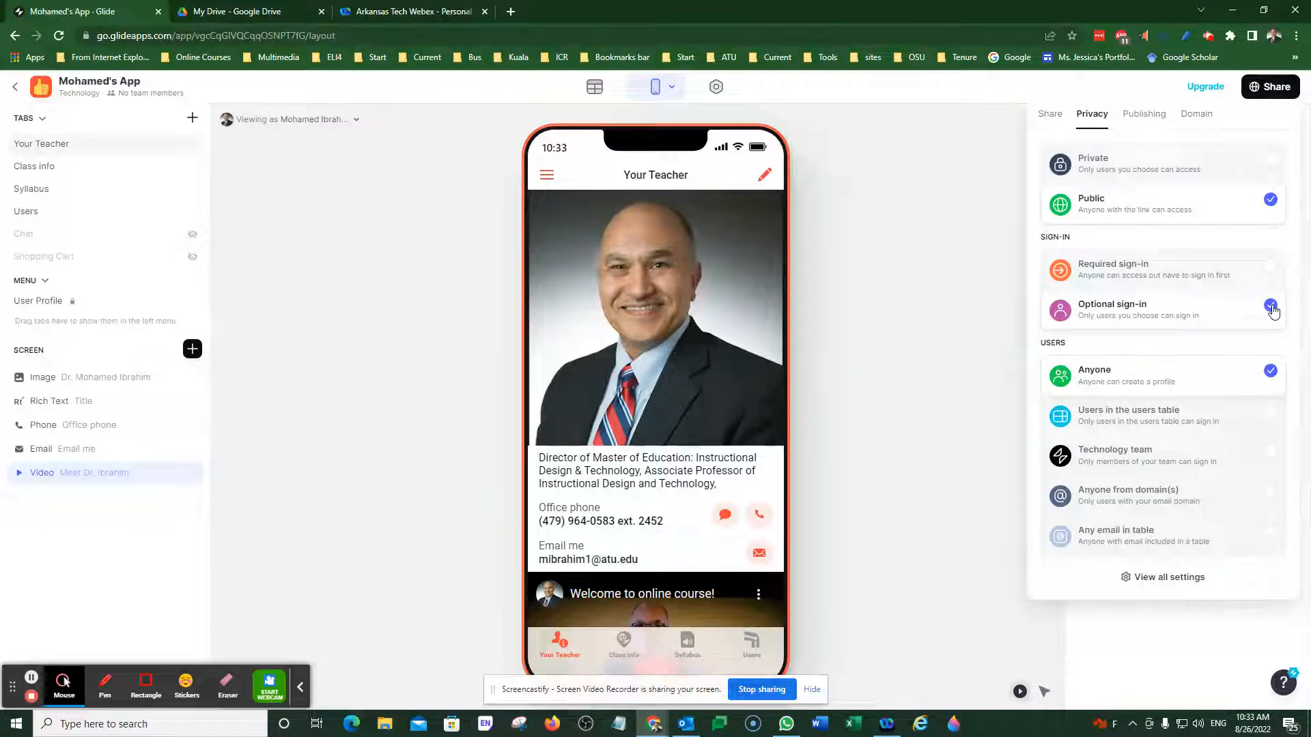
left_click(1144, 114)
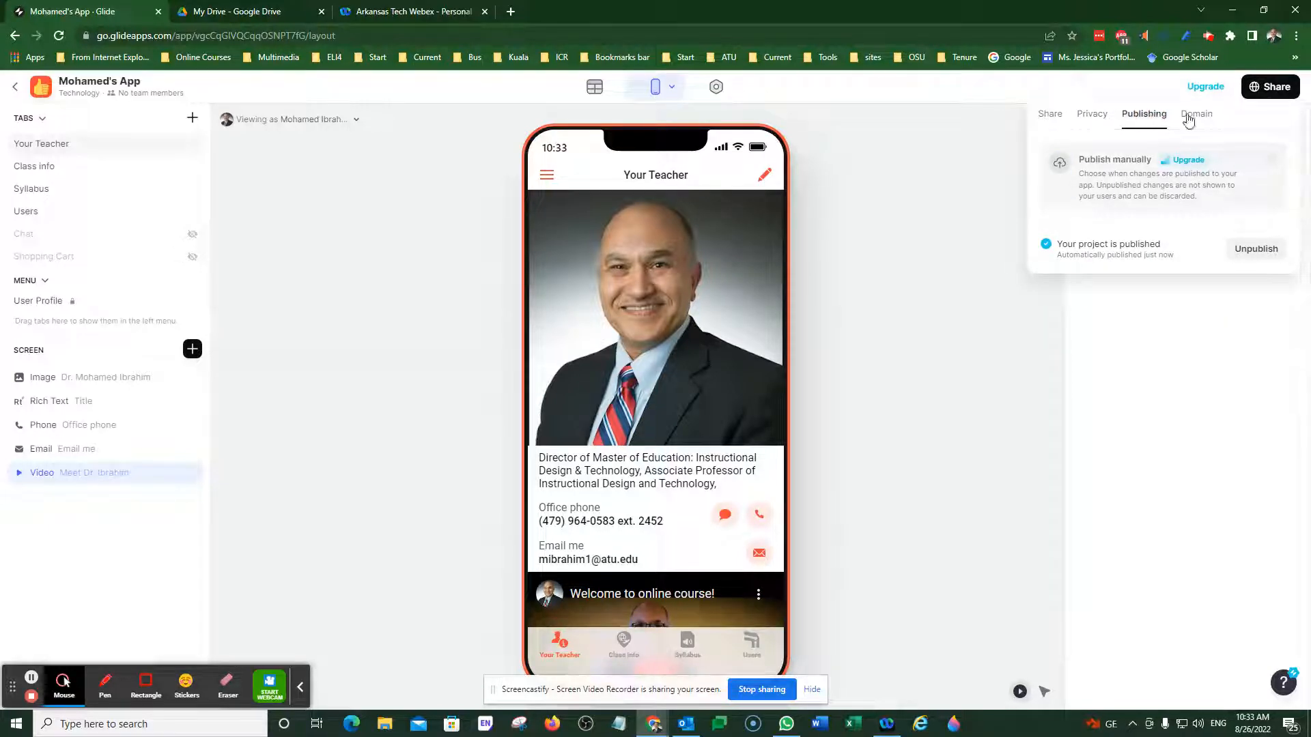
View the app's mohameds-app-xs23.glideapp.io domain and shareable link.
left_click(1196, 114)
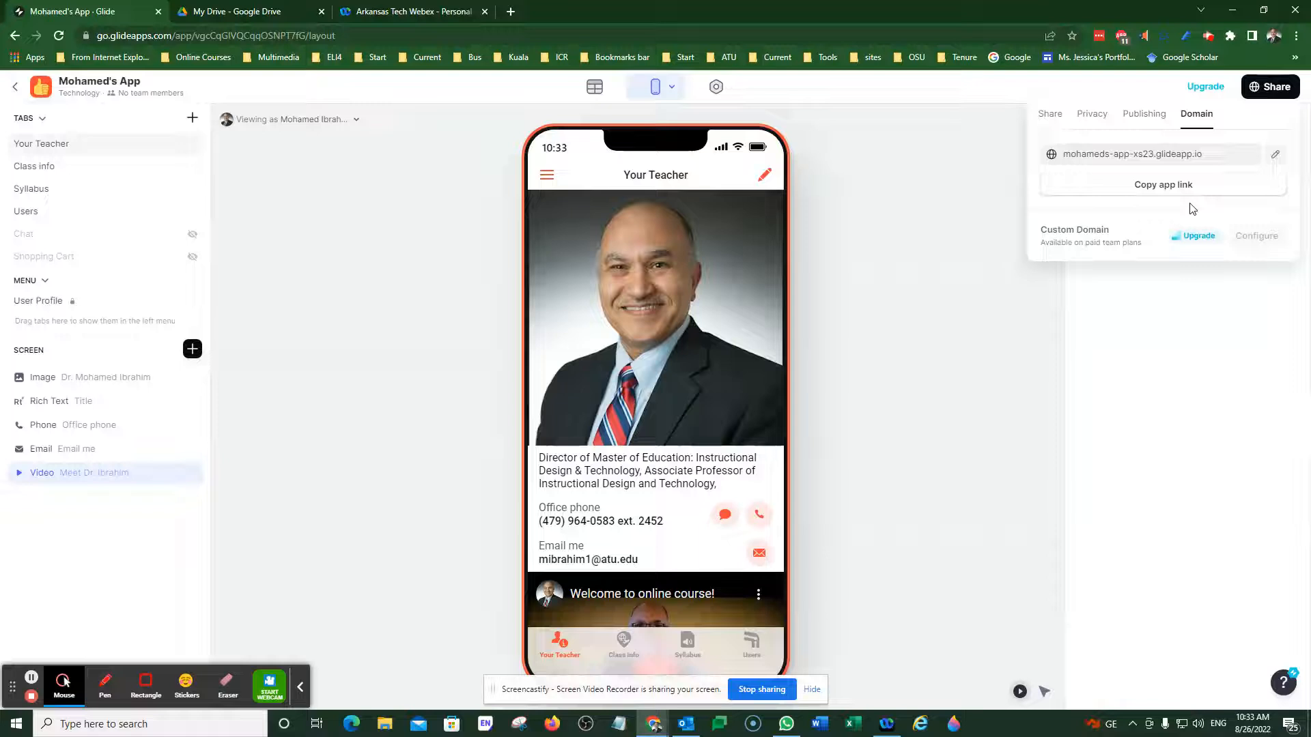
mouse_move(1269, 86)
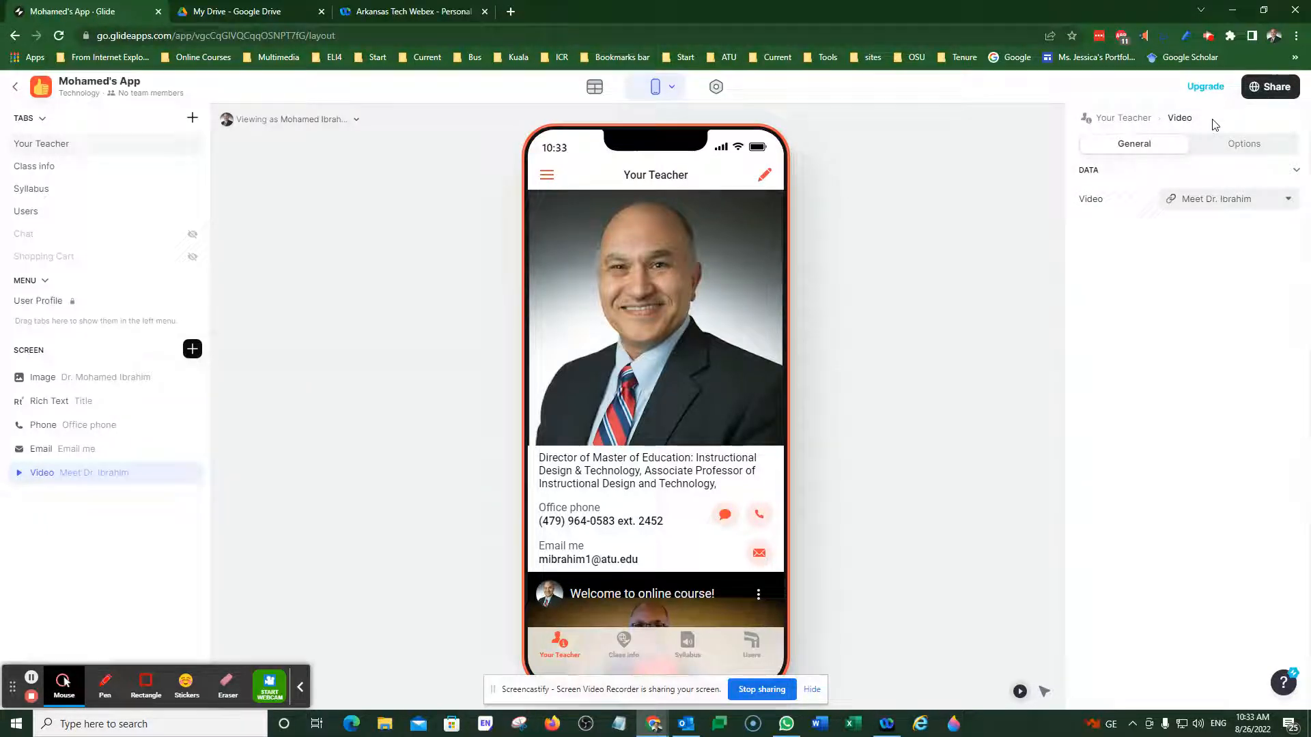
mouse_move(449, 383)
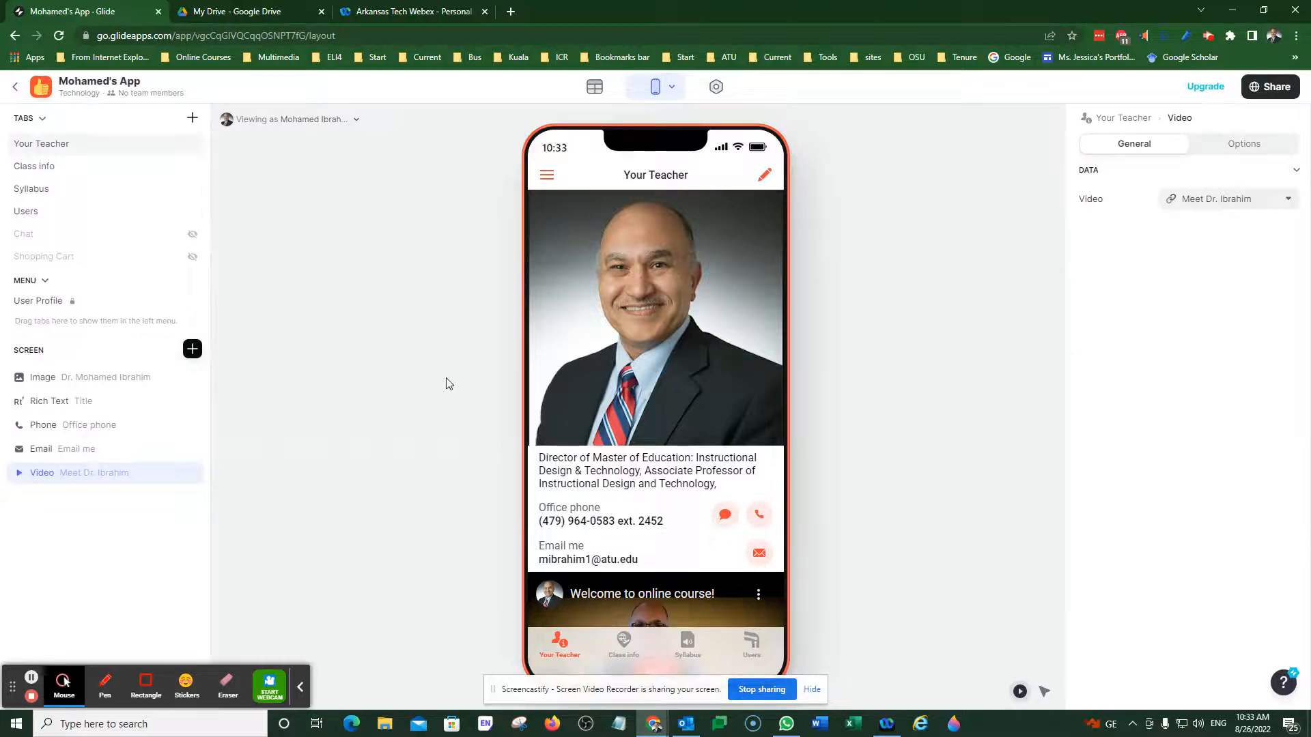
mouse_move(434, 380)
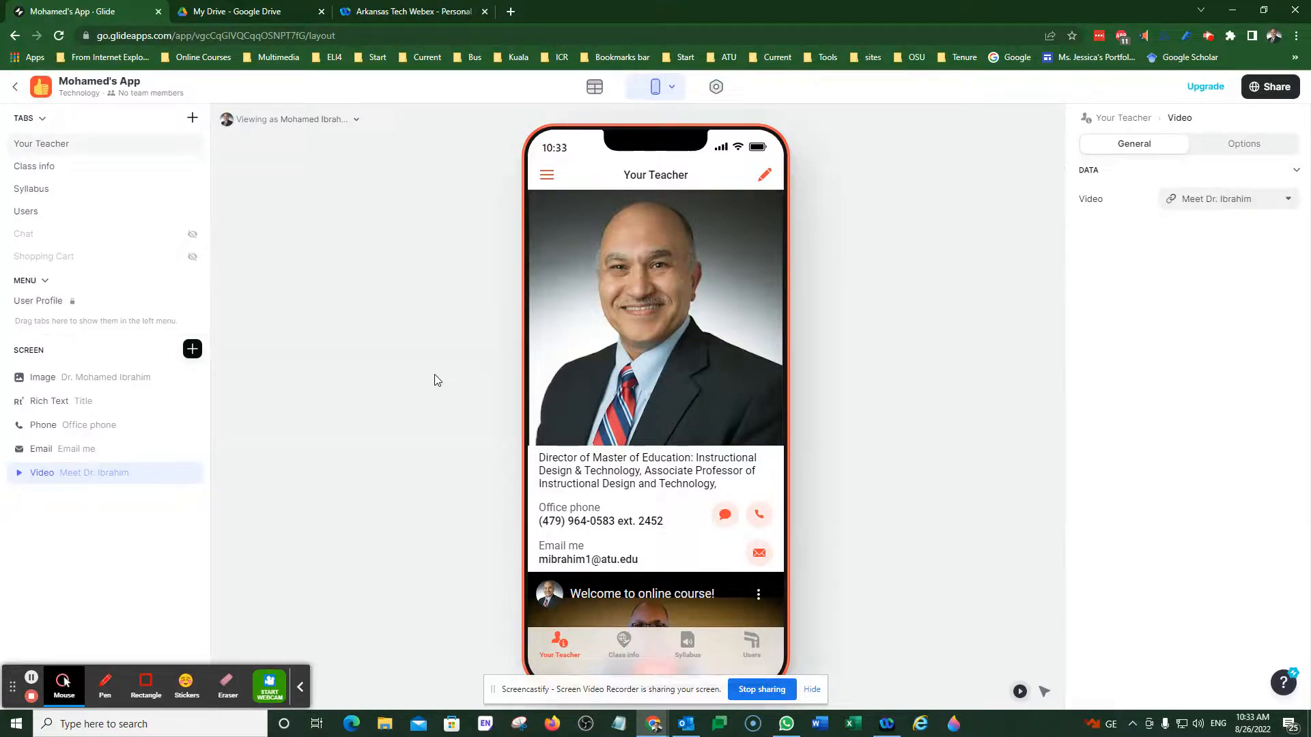
mouse_move(206, 597)
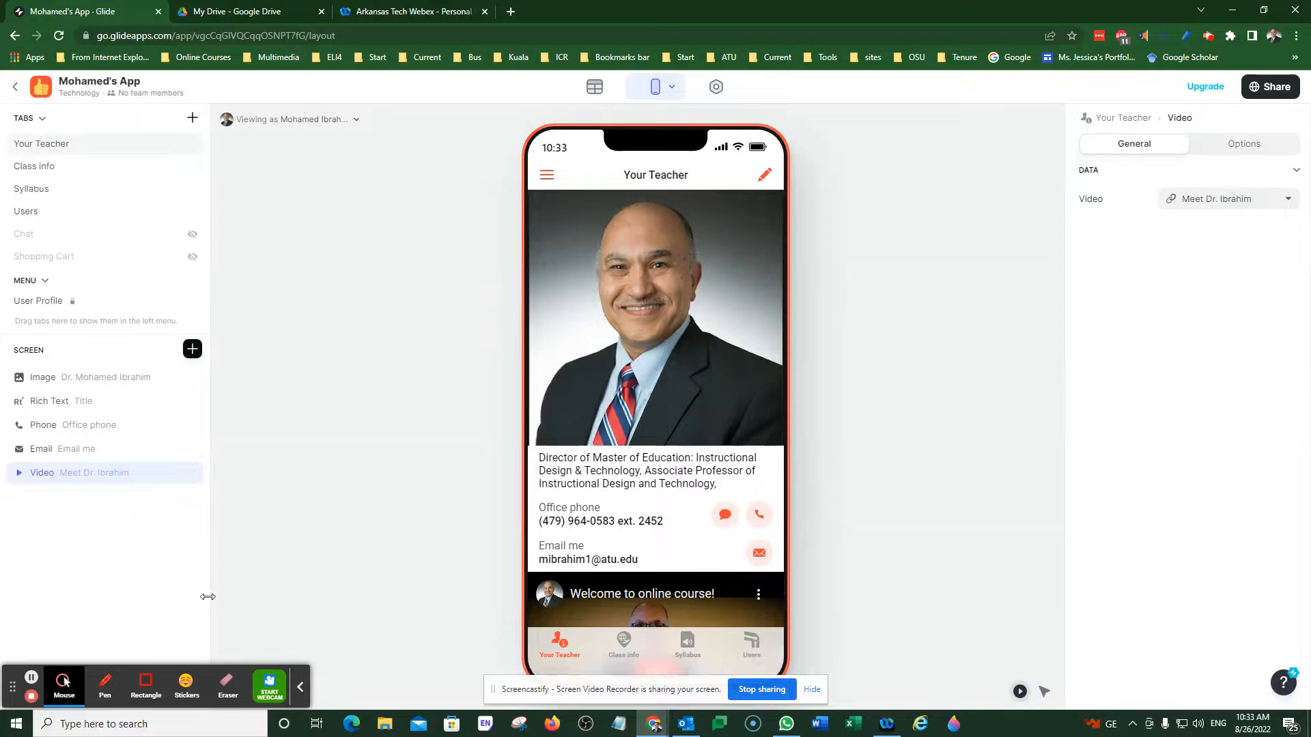
mouse_move(31, 700)
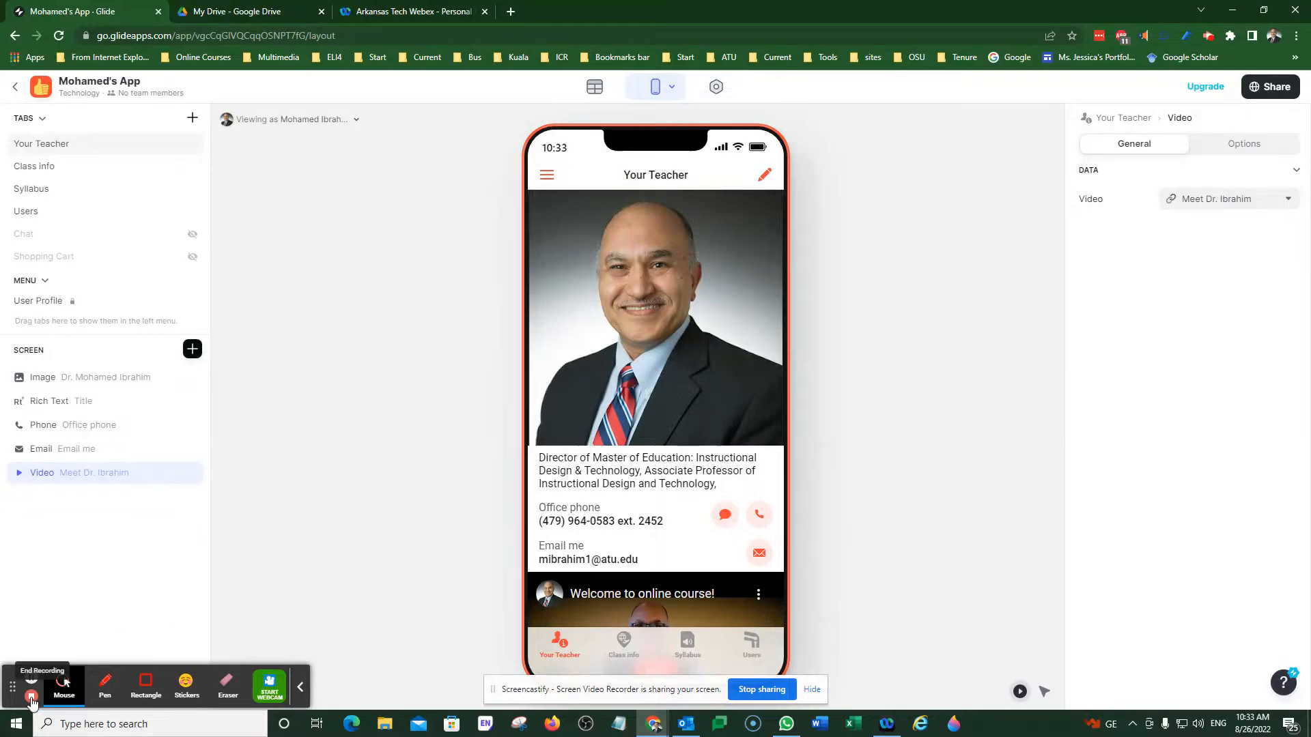